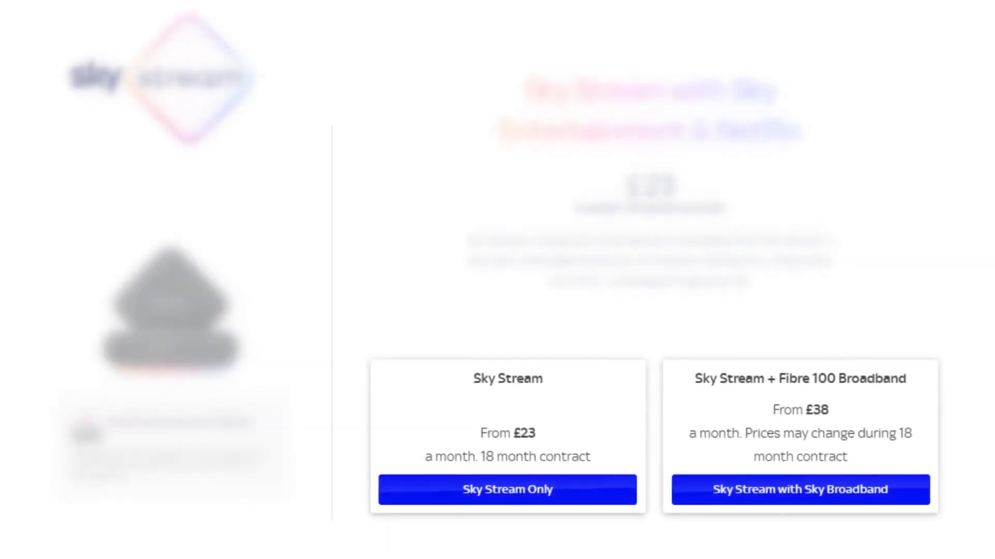
- Choose the Sky Stream only plan, starting step 1 with Sky Entertainment & Netflix at £23 a month
{"action": "left_click", "coordinate": [507, 490]}
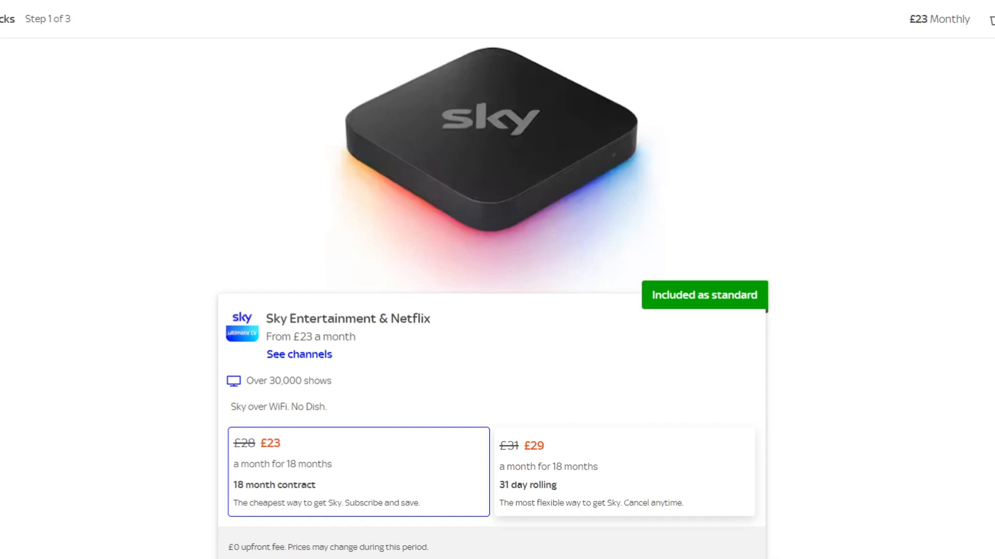
- Review the sports and cinema packs, UHD, Ad Skipping and Netflix upgrades, keeping the £23 total
{"action": "scroll", "scroll_direction": "down", "scroll_amount": 3}
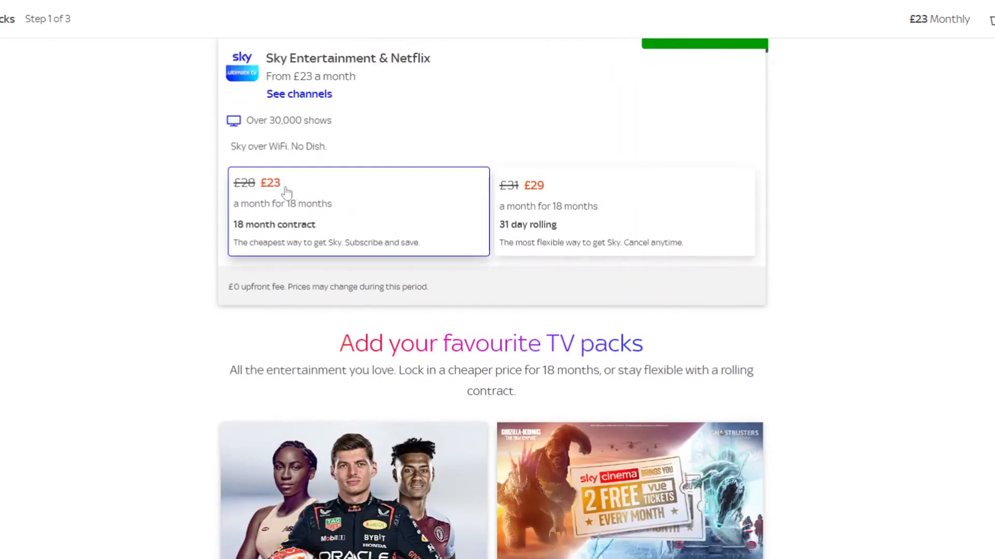
{"action": "mouse_move", "coordinate": [326, 207]}
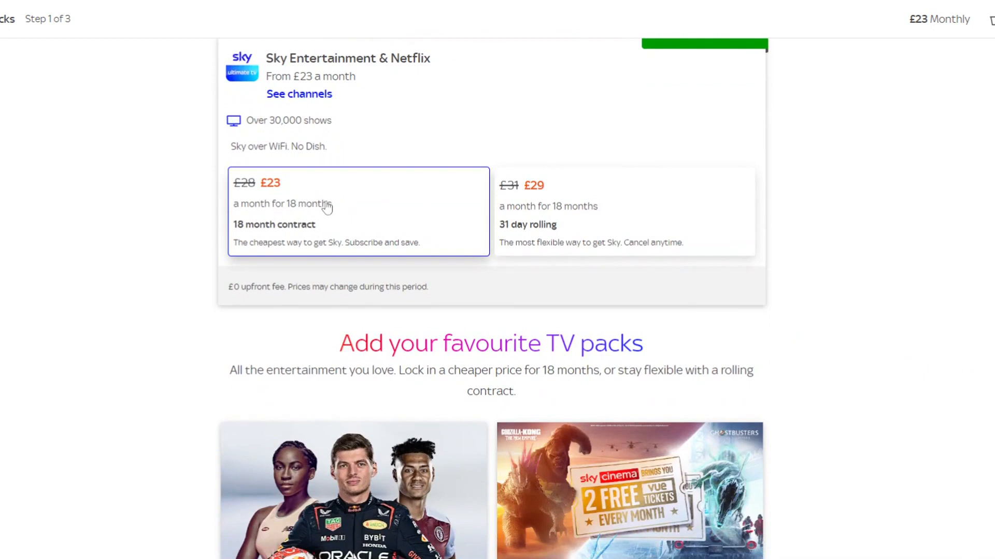
{"action": "scroll", "scroll_direction": "down", "scroll_amount": 3}
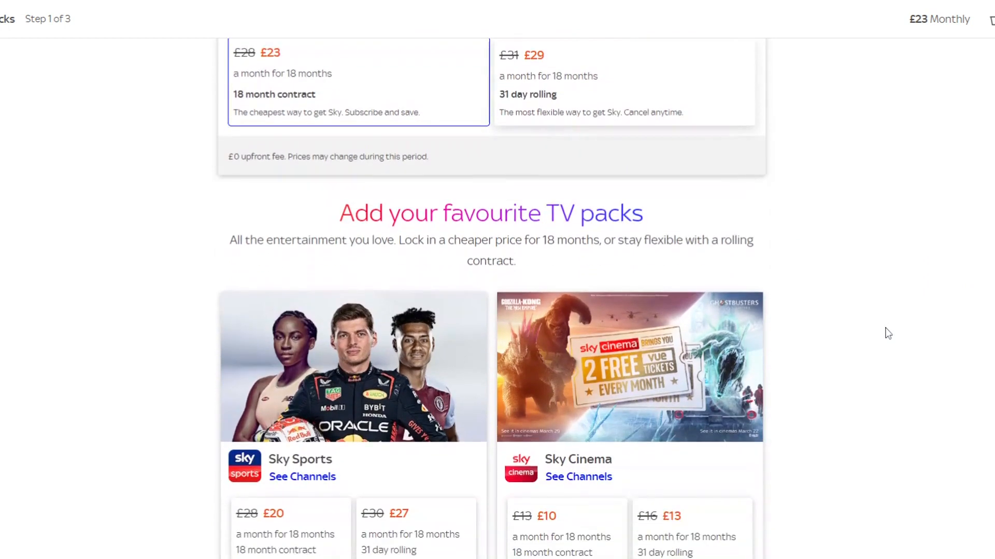
{"action": "scroll", "scroll_direction": "down", "scroll_amount": 3}
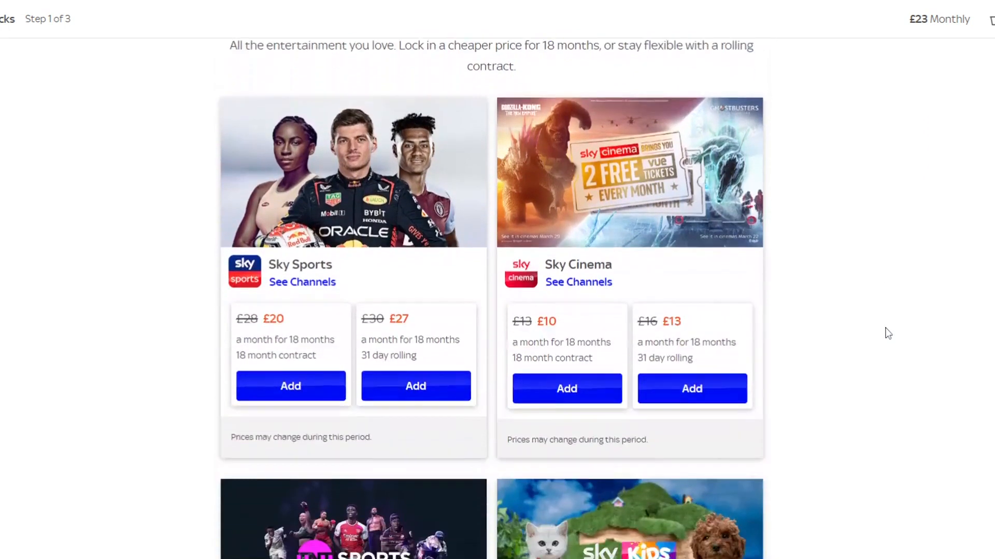
{"action": "scroll", "scroll_direction": "down", "scroll_amount": 3}
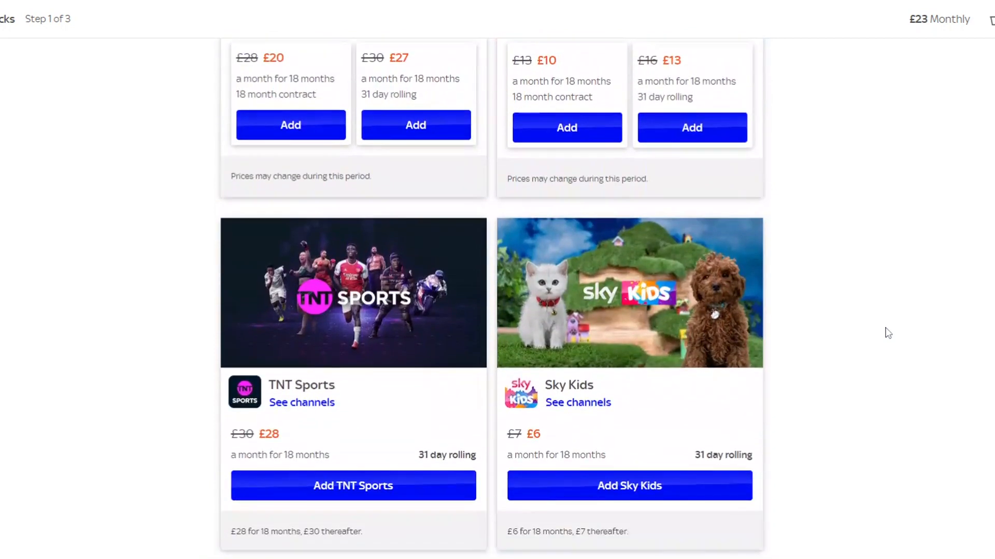
{"action": "scroll", "scroll_direction": "down", "scroll_amount": 3}
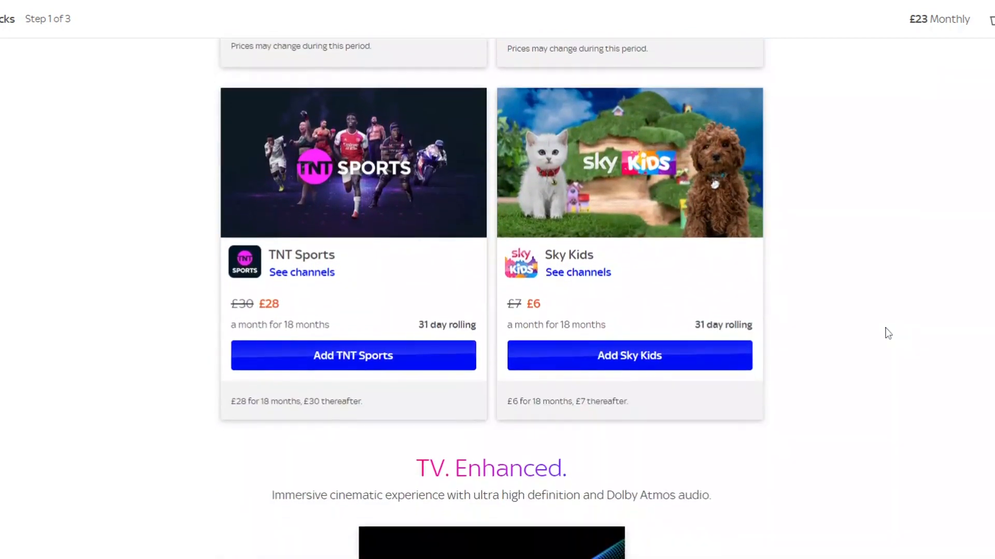
{"action": "scroll", "scroll_direction": "down", "scroll_amount": 3}
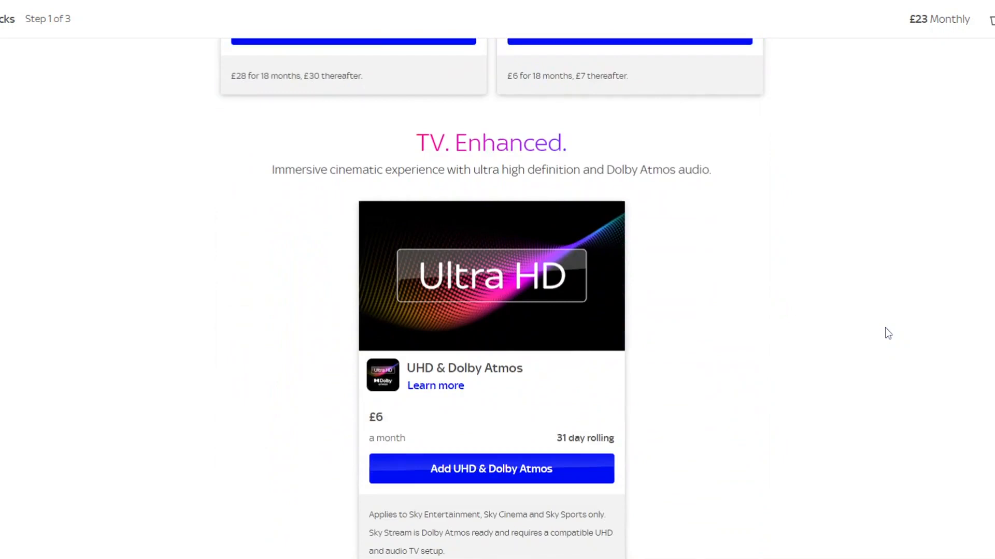
{"action": "scroll", "scroll_direction": "down", "scroll_amount": 3}
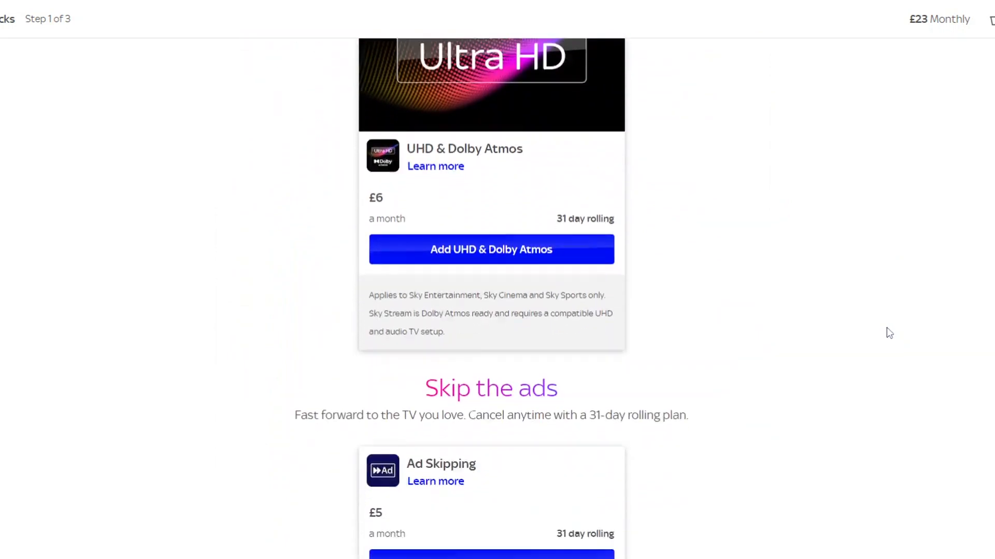
{"action": "scroll", "scroll_direction": "down", "scroll_amount": 3}
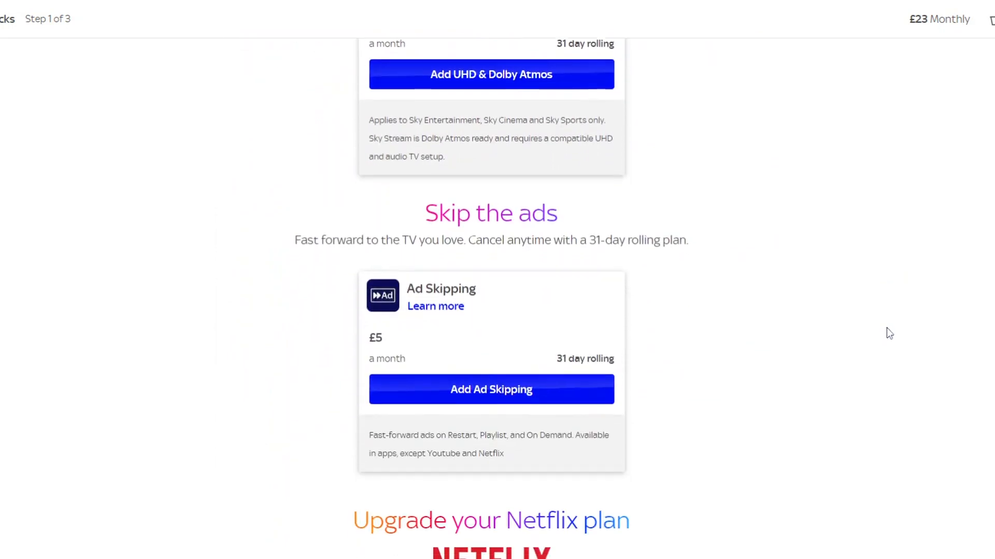
{"action": "scroll", "scroll_direction": "down", "scroll_amount": 3}
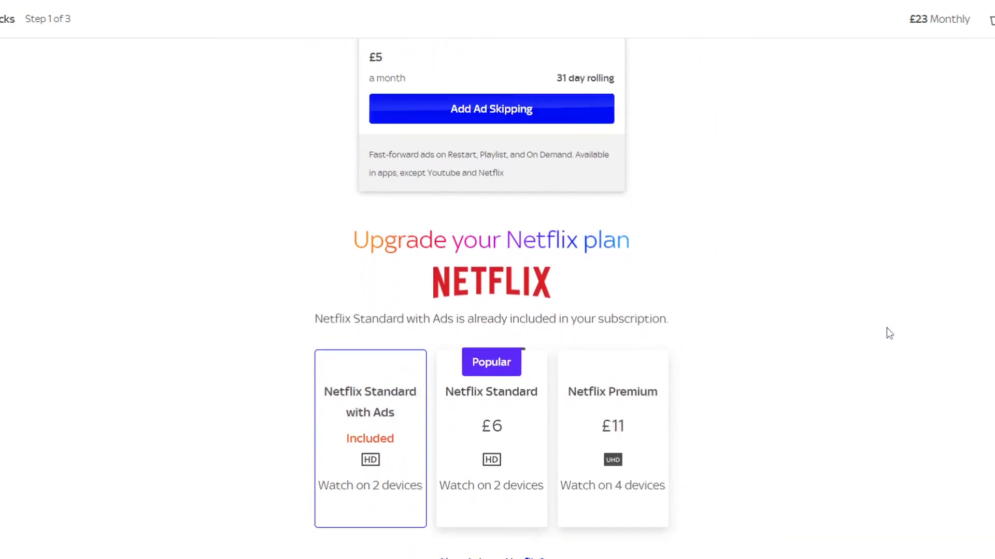
{"action": "scroll", "scroll_direction": "down", "scroll_amount": 3}
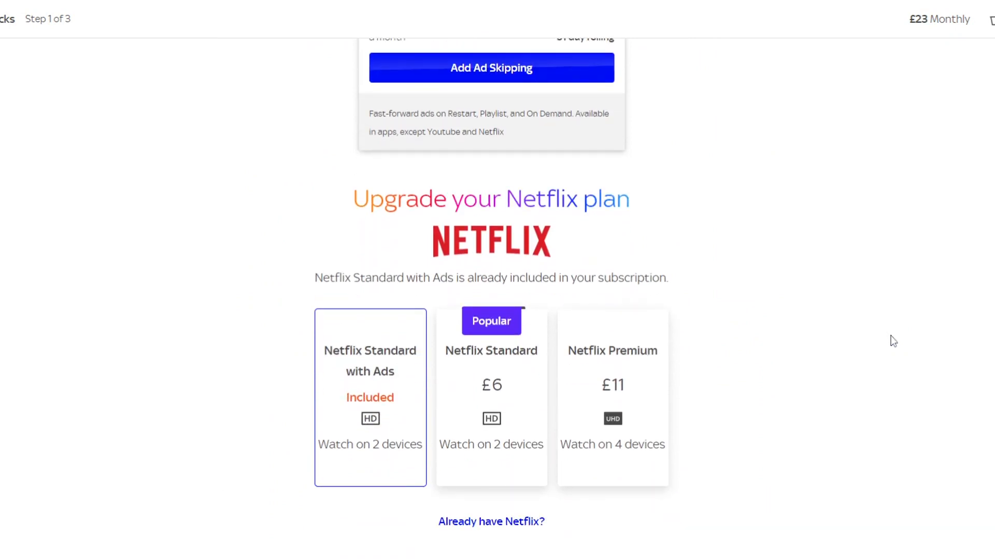
{"action": "mouse_move", "coordinate": [601, 536]}
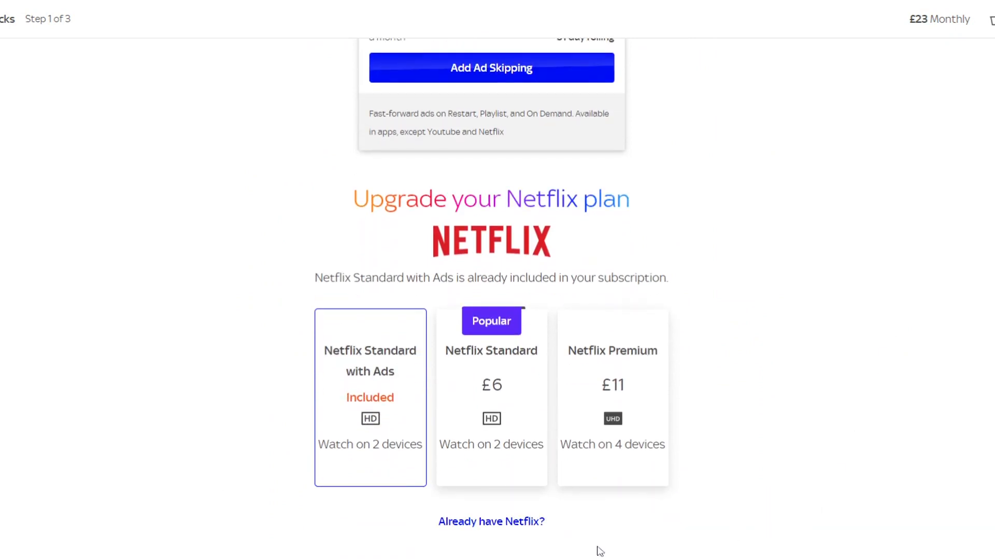
- Read the 'Already have Netflix?' note on linking an existing plan, then dismiss it
{"action": "left_click", "coordinate": [491, 521]}
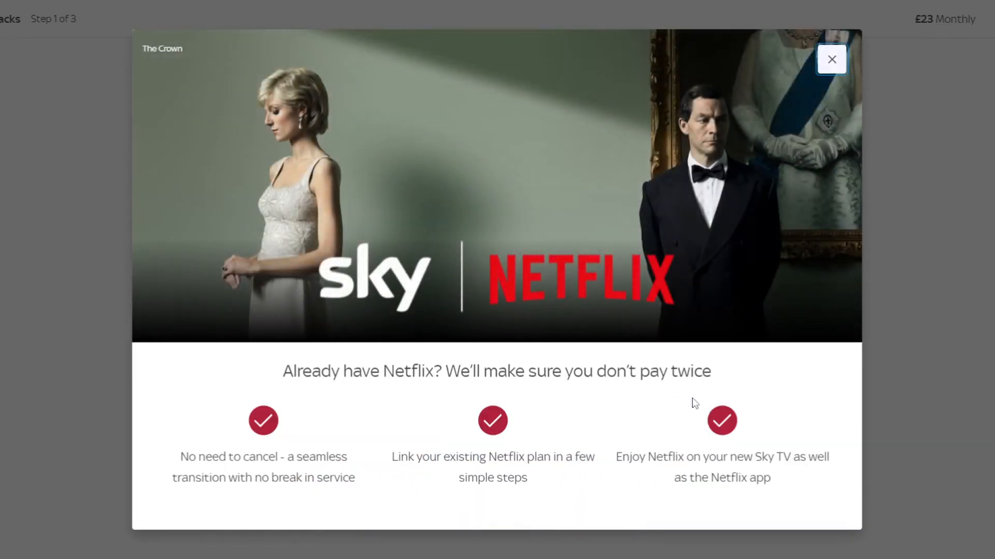
{"action": "mouse_move", "coordinate": [868, 402]}
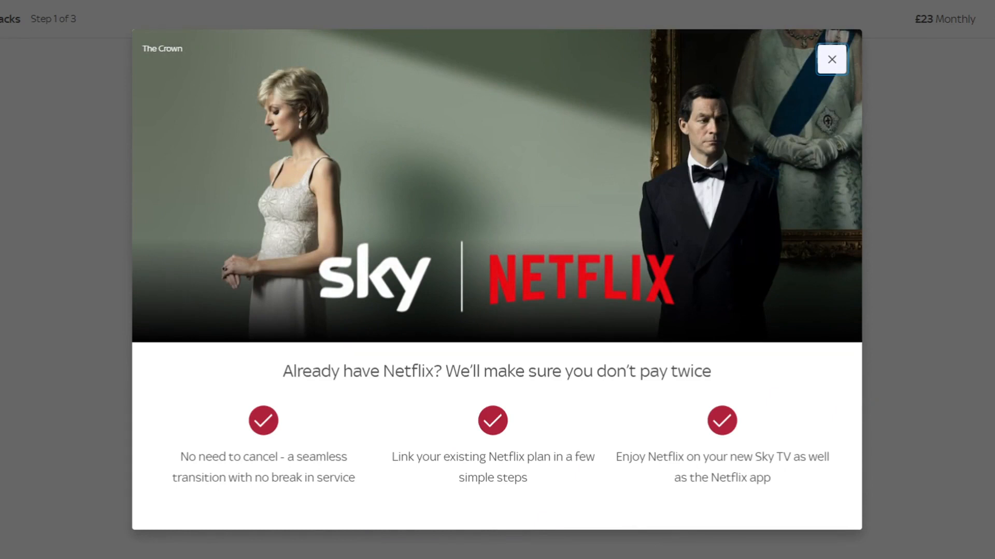
{"action": "mouse_move", "coordinate": [881, 359]}
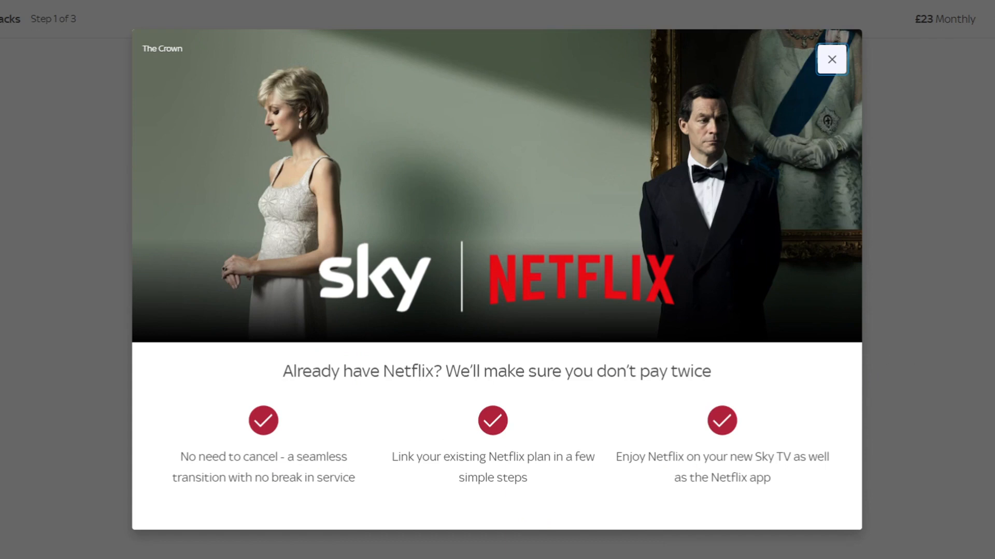
{"action": "mouse_move", "coordinate": [85, 5]}
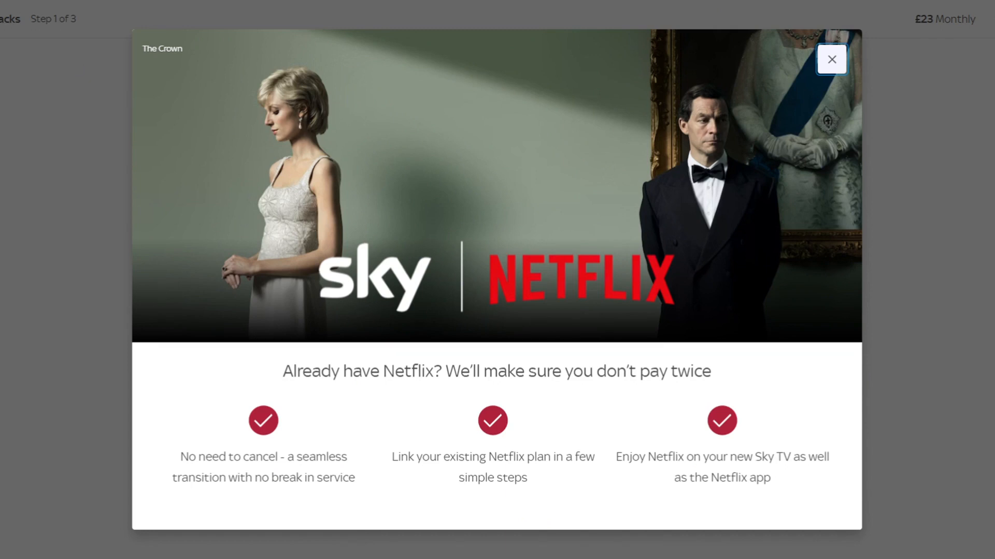
{"action": "left_click", "coordinate": [831, 59]}
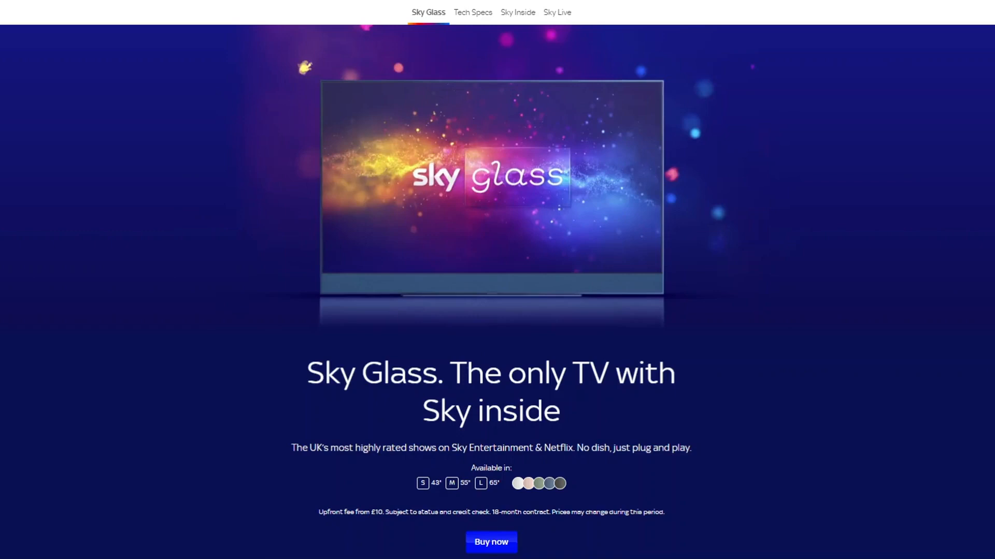
- Read through the Sky Glass features down to the Personalise Sky Glass configurator
{"action": "scroll", "scroll_direction": "down", "scroll_amount": 3}
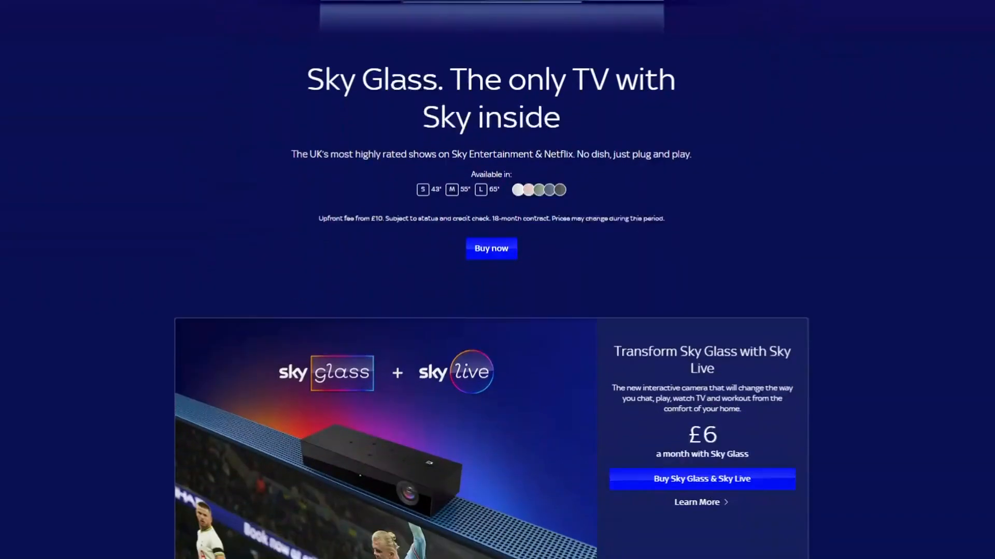
{"action": "scroll", "scroll_direction": "down", "scroll_amount": 3}
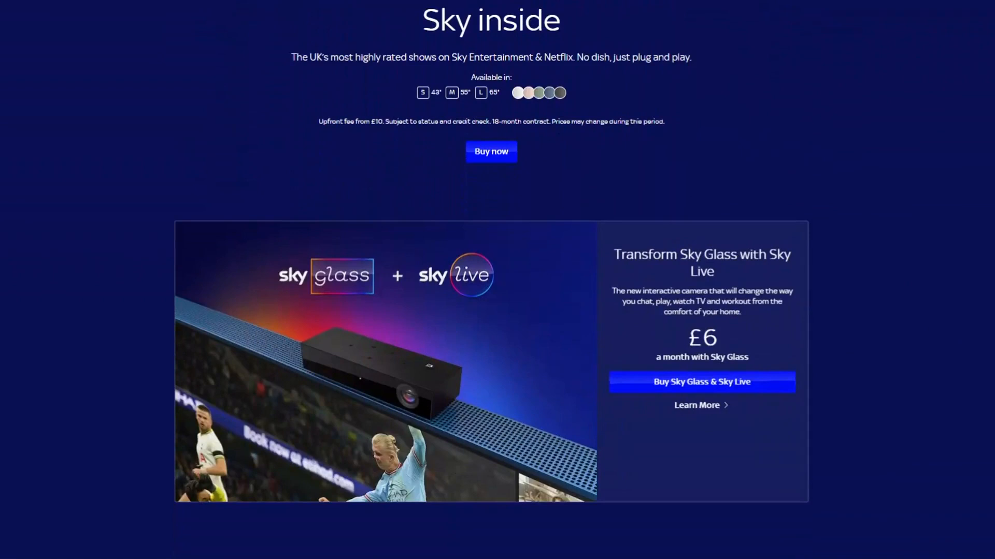
{"action": "scroll", "scroll_direction": "down", "scroll_amount": 3}
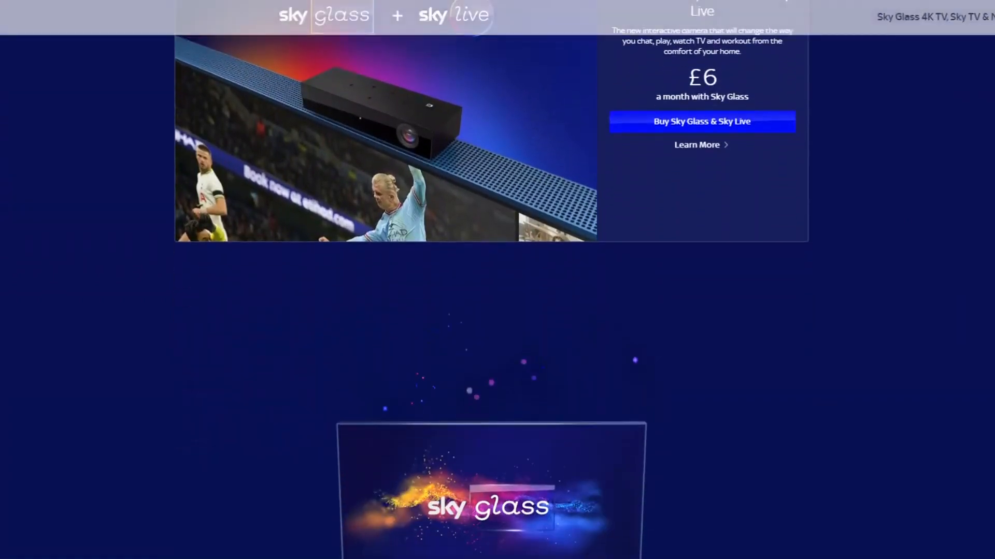
{"action": "scroll", "scroll_direction": "down", "scroll_amount": 3}
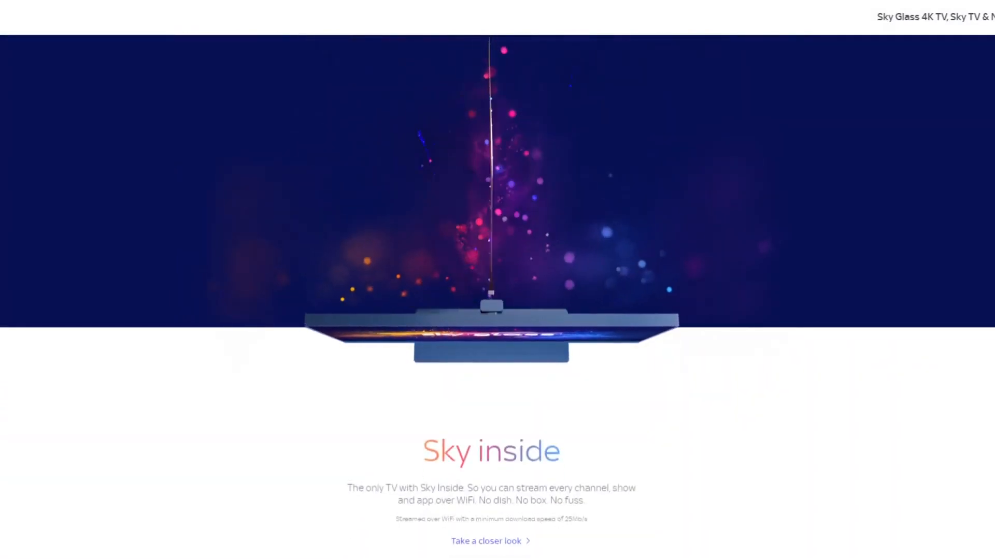
{"action": "scroll", "scroll_direction": "down", "scroll_amount": 3}
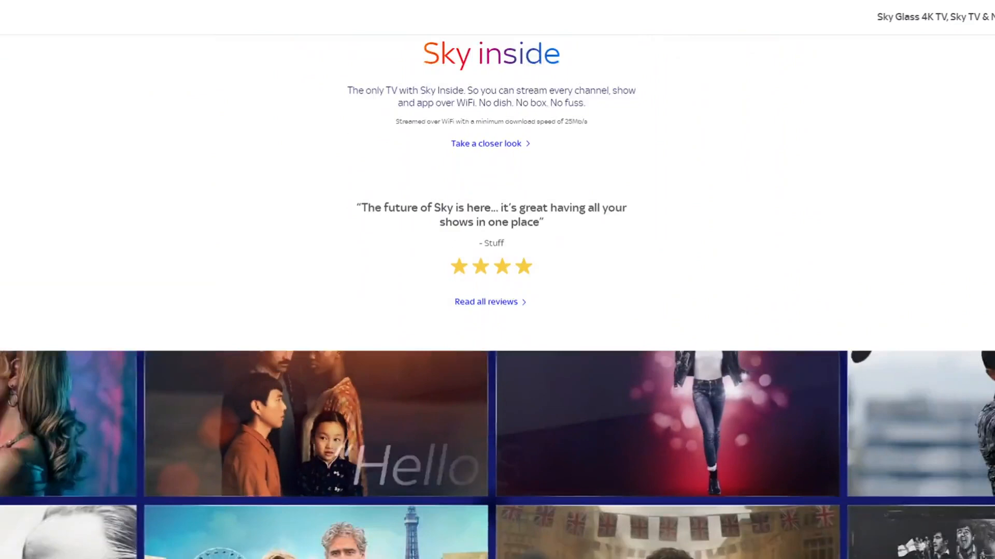
{"action": "scroll", "scroll_direction": "down", "scroll_amount": 3}
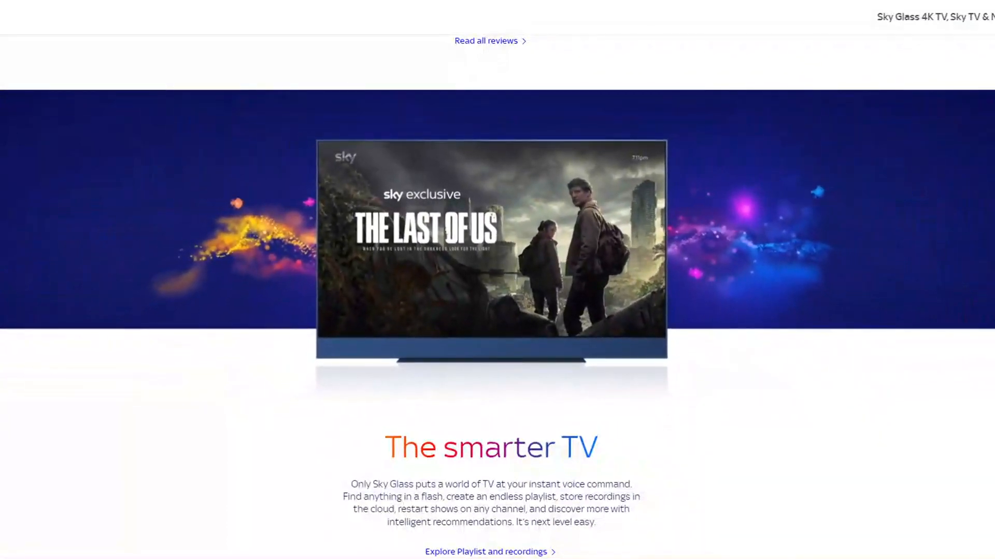
{"action": "scroll", "scroll_direction": "down", "scroll_amount": 3}
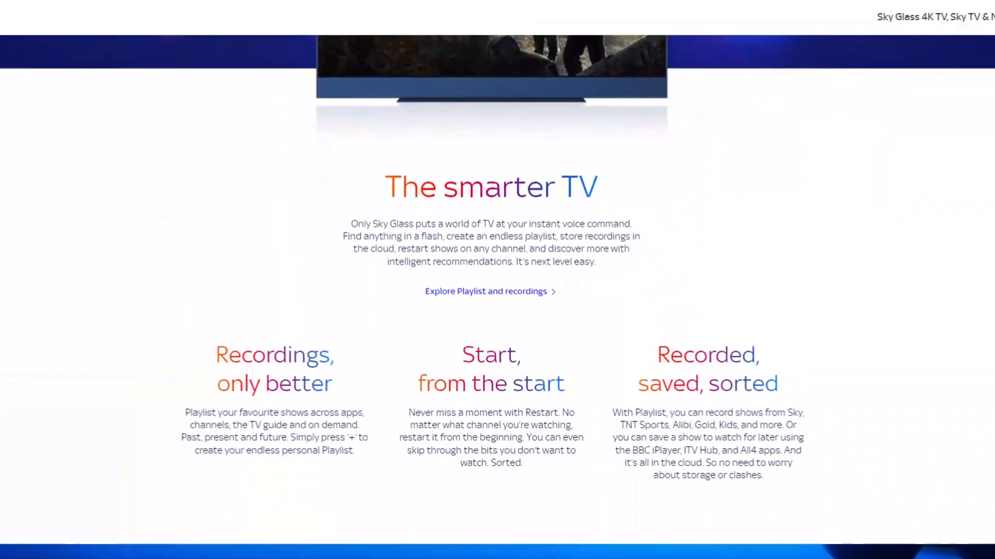
{"action": "scroll", "scroll_direction": "down", "scroll_amount": 3}
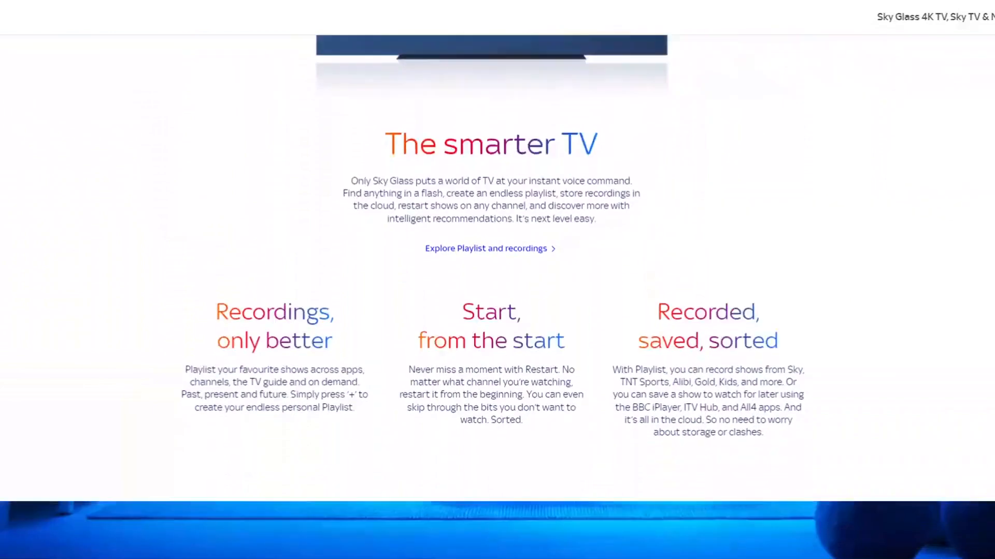
{"action": "scroll", "scroll_direction": "down", "scroll_amount": 3}
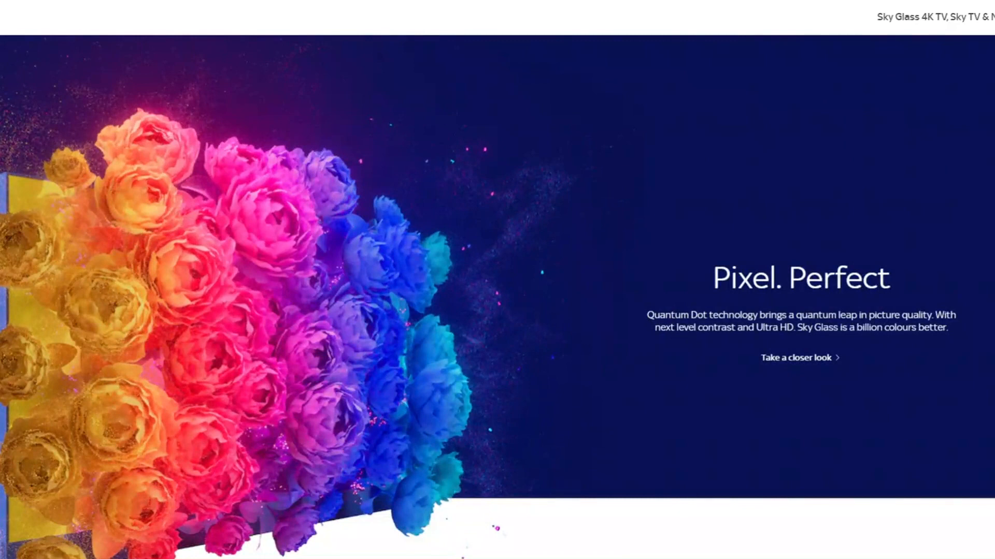
{"action": "scroll", "scroll_direction": "down", "scroll_amount": 3}
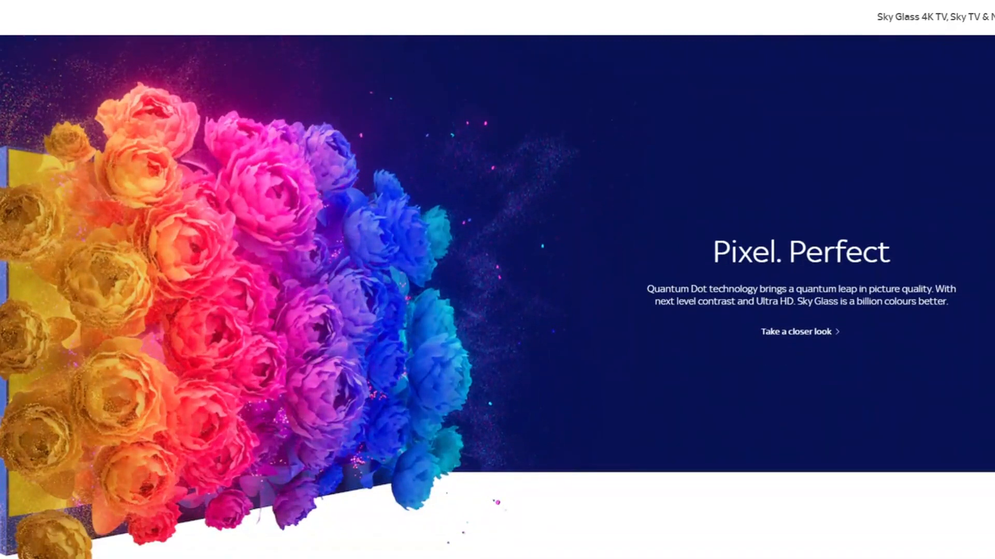
{"action": "scroll", "scroll_direction": "down", "scroll_amount": 3}
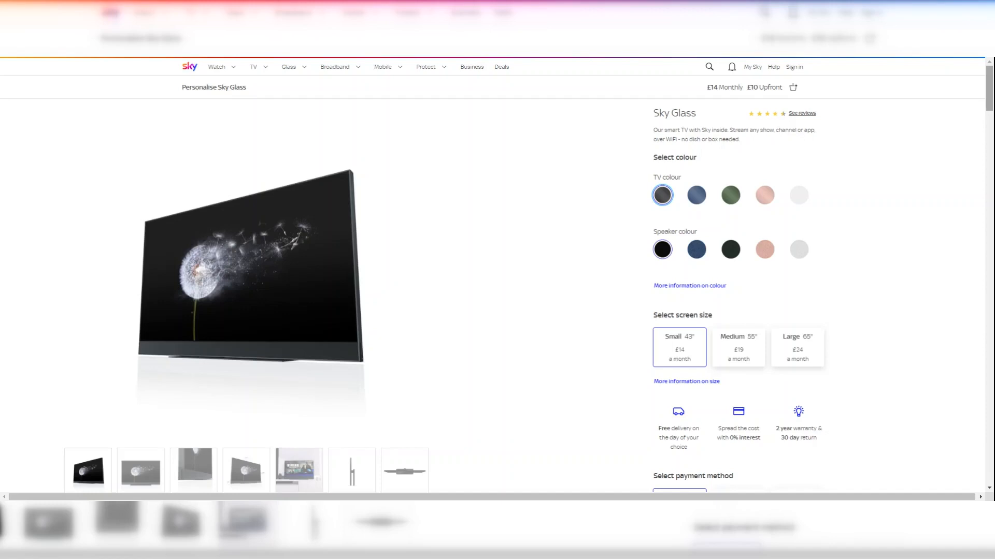
- Pick the blue Sky Glass 43" and view the basket showing £14 monthly plus £10 today
{"action": "scroll", "scroll_direction": "down", "scroll_amount": 3}
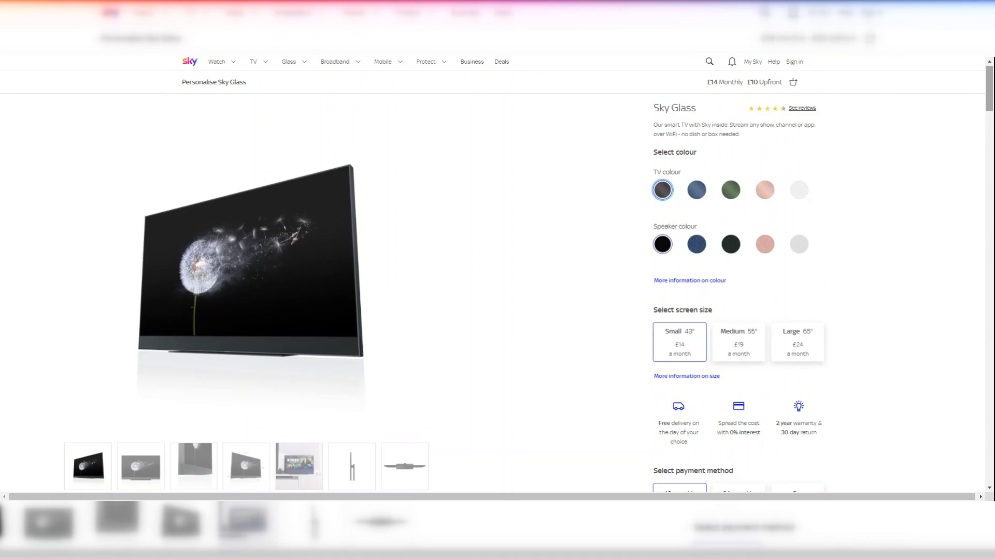
{"action": "mouse_move", "coordinate": [951, 208]}
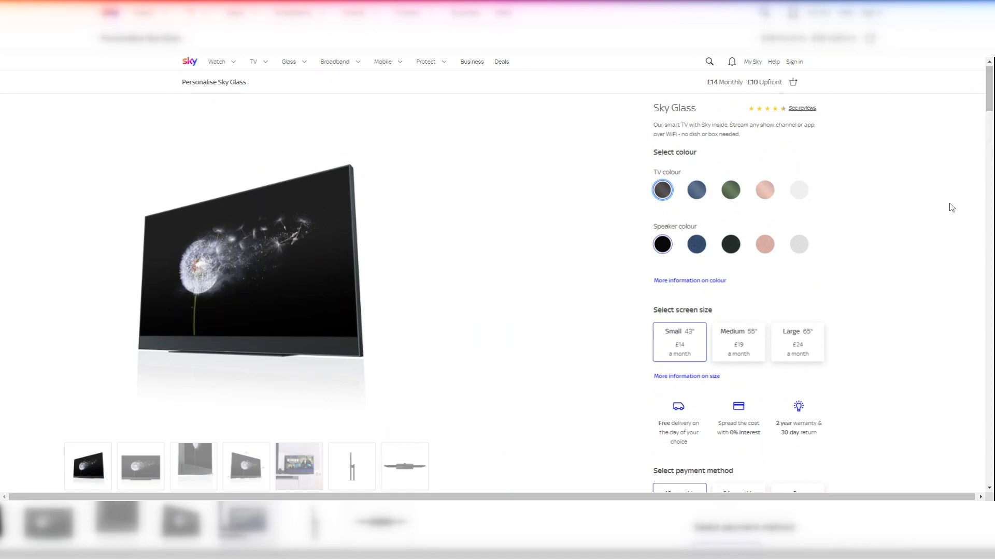
{"action": "left_click", "coordinate": [696, 191]}
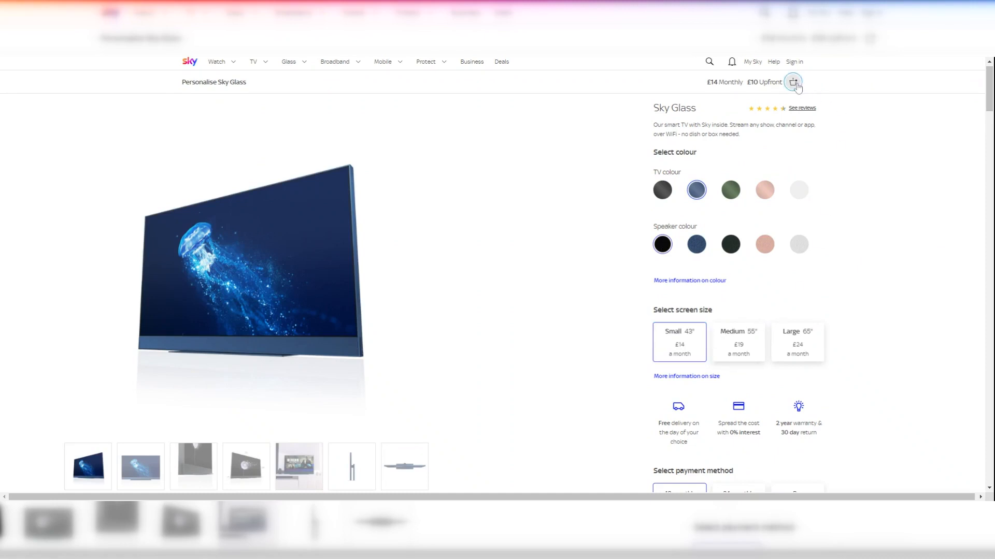
{"action": "left_click", "coordinate": [791, 82]}
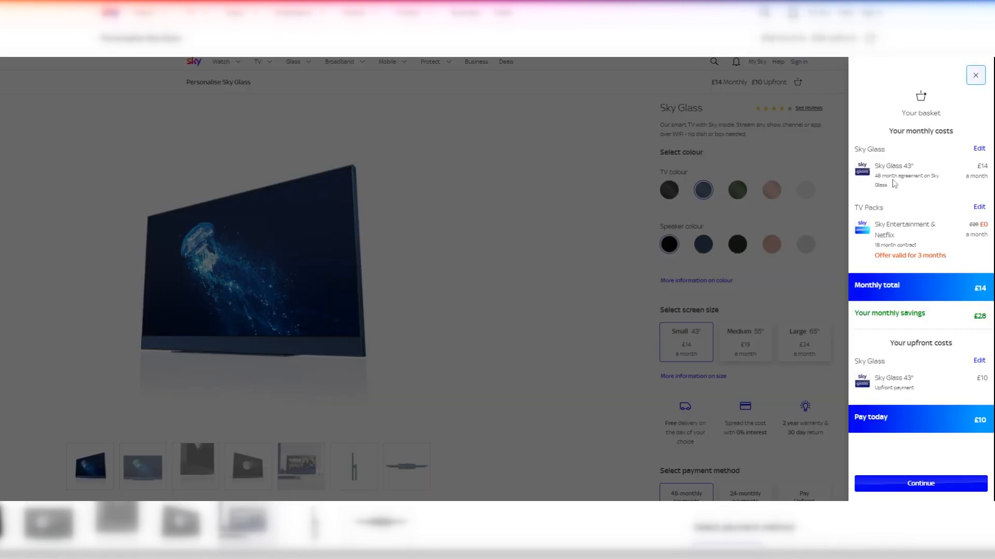
- Continue from the basket past the Sky Live camera offer without adding it
{"action": "double_click", "coordinate": [891, 166]}
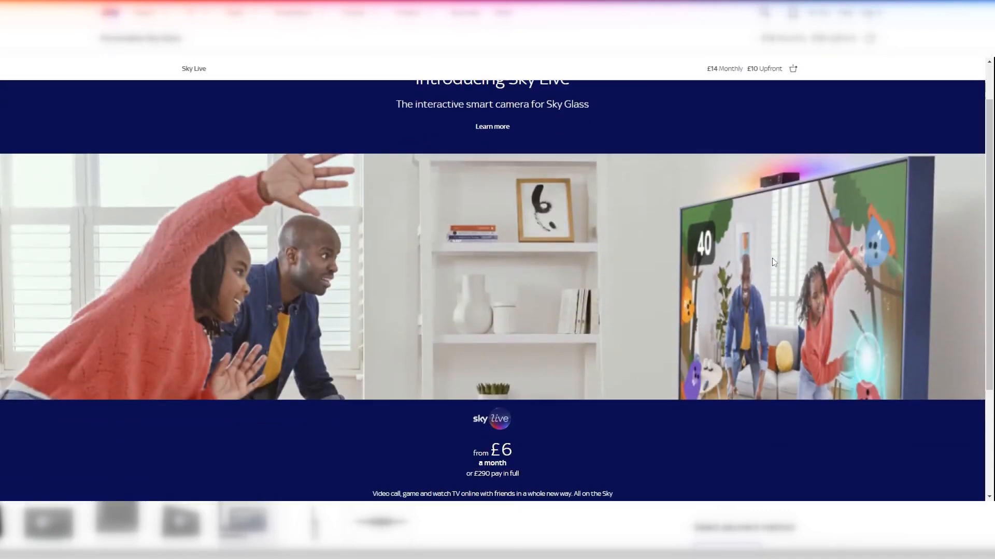
{"action": "scroll", "scroll_direction": "down", "scroll_amount": 3}
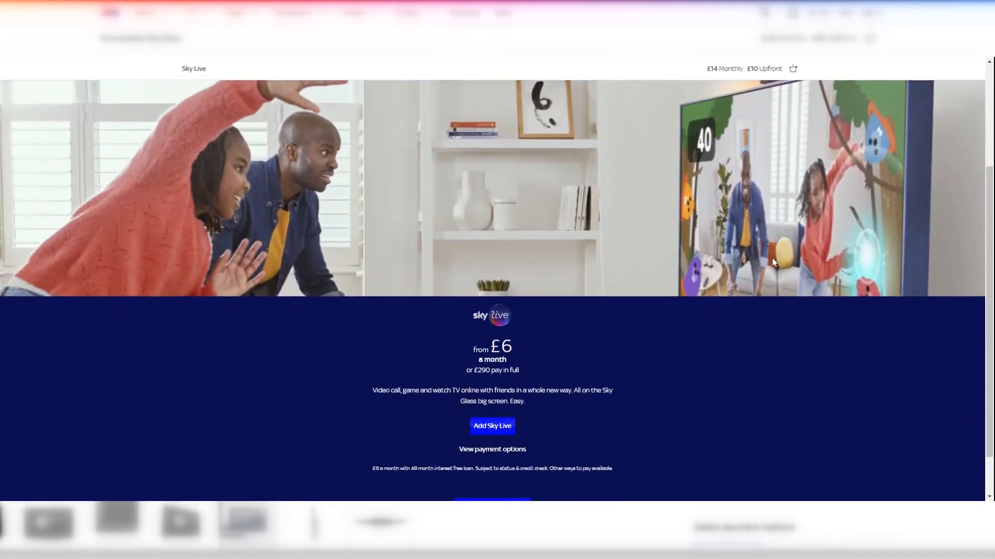
{"action": "scroll", "scroll_direction": "down", "scroll_amount": 3}
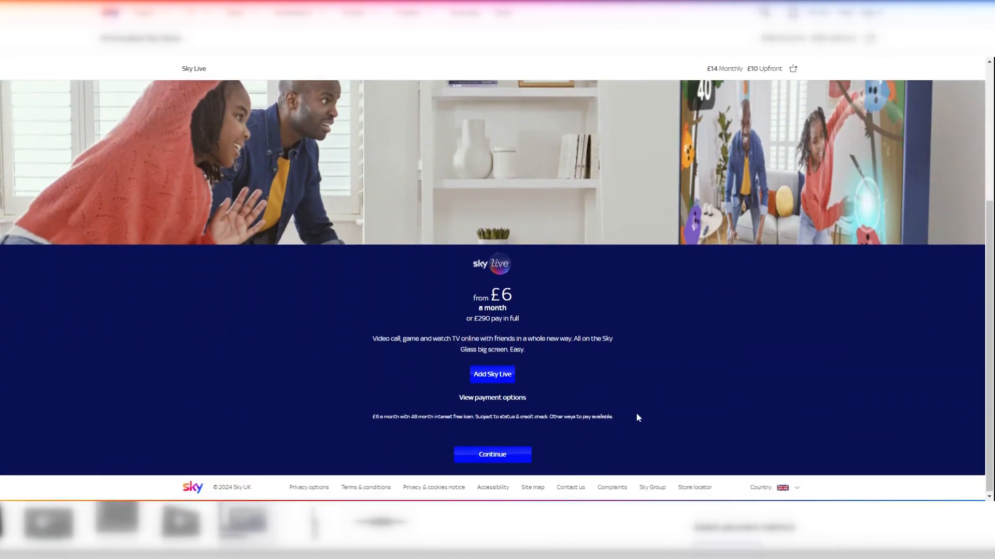
{"action": "mouse_move", "coordinate": [556, 476]}
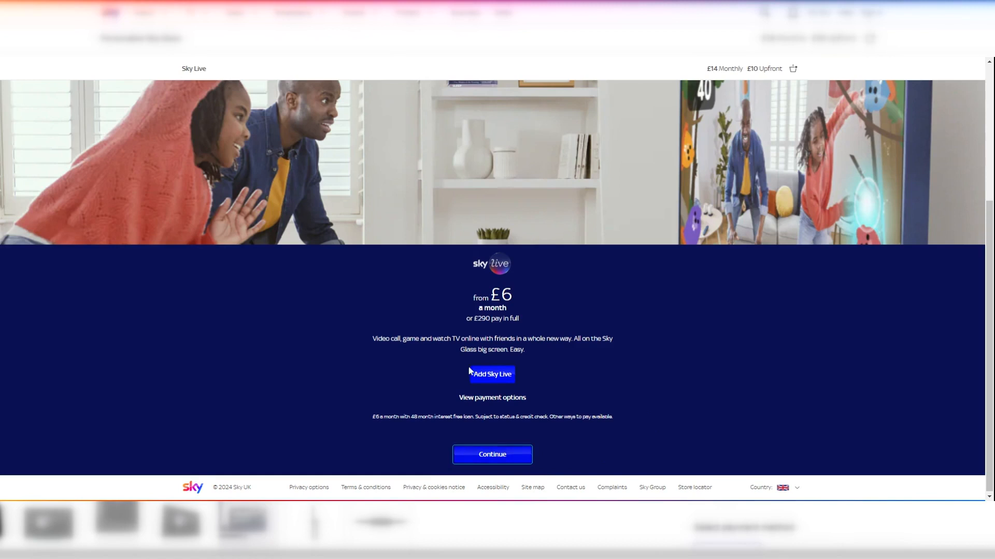
{"action": "left_click", "coordinate": [491, 455]}
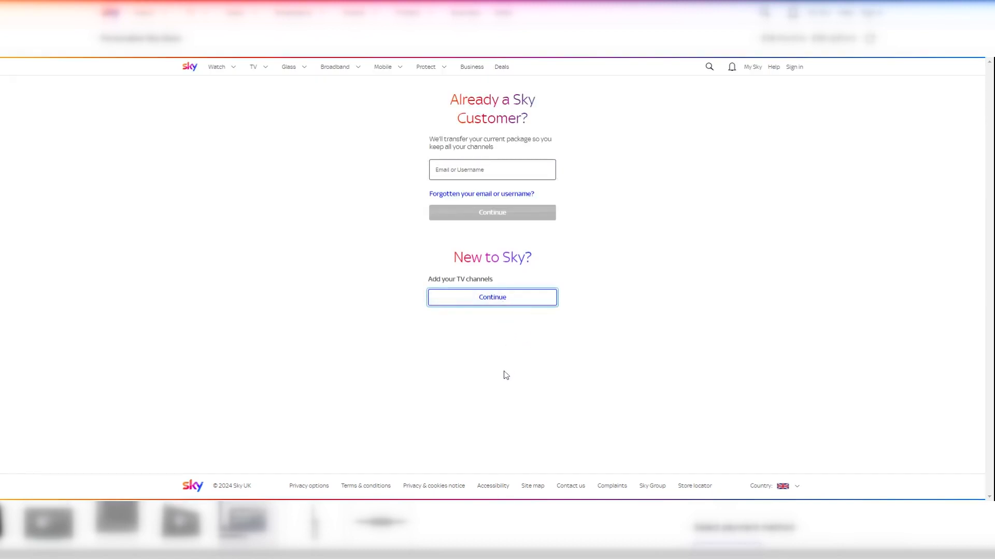
- Continue as a new Sky customer to the TV Packs page with Sky Entertainment & Netflix included
{"action": "left_click", "coordinate": [492, 298]}
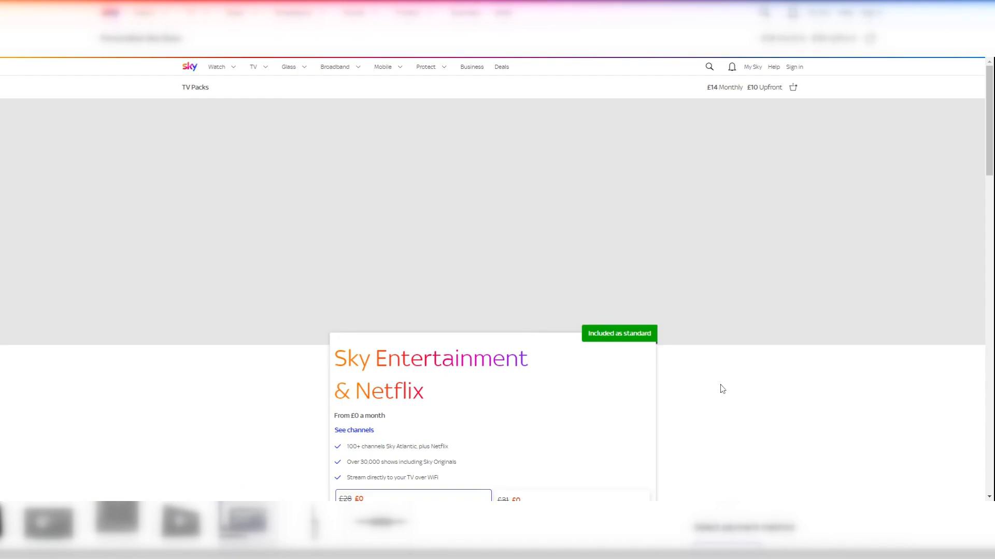
{"action": "scroll", "scroll_direction": "down", "scroll_amount": 3}
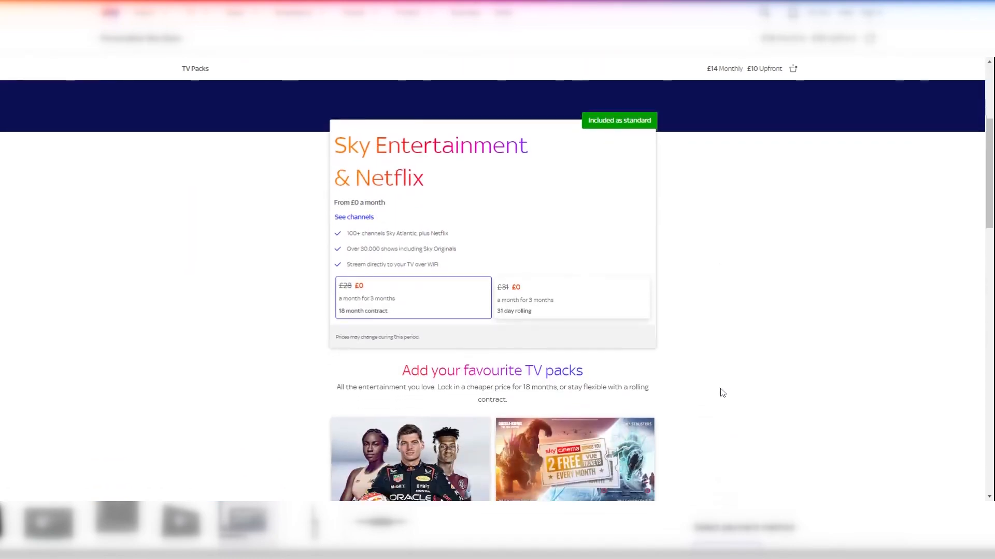
{"action": "scroll", "scroll_direction": "down", "scroll_amount": 3}
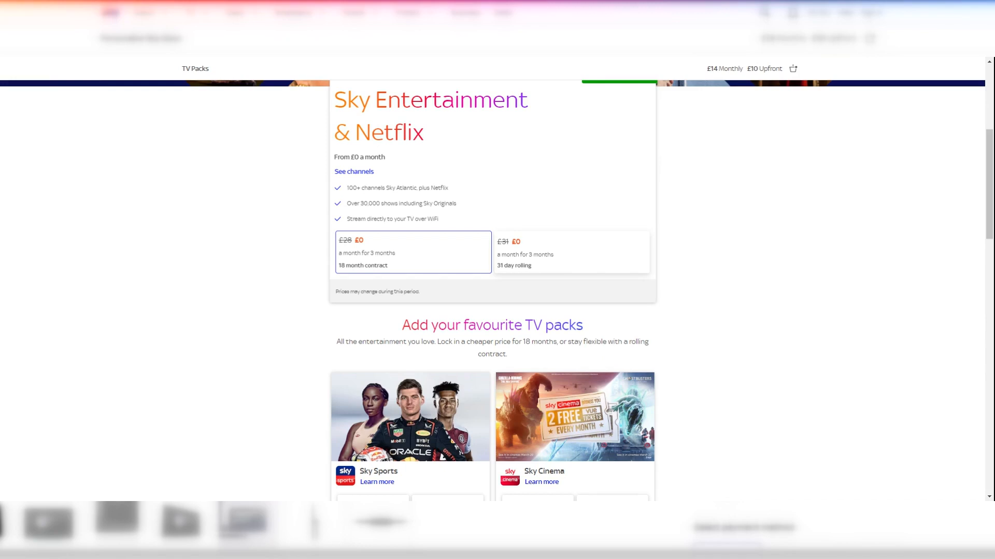
{"action": "mouse_move", "coordinate": [990, 257]}
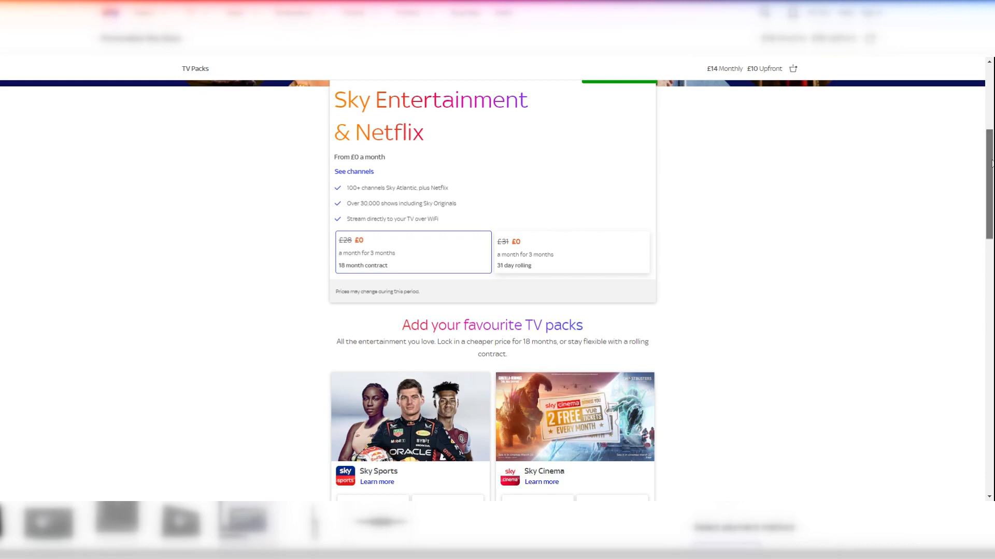
- Review the TNT Sports and Sky Kids packs, UHD, Ad Skipping and Netflix tier options
{"action": "scroll", "scroll_direction": "down", "scroll_amount": 3}
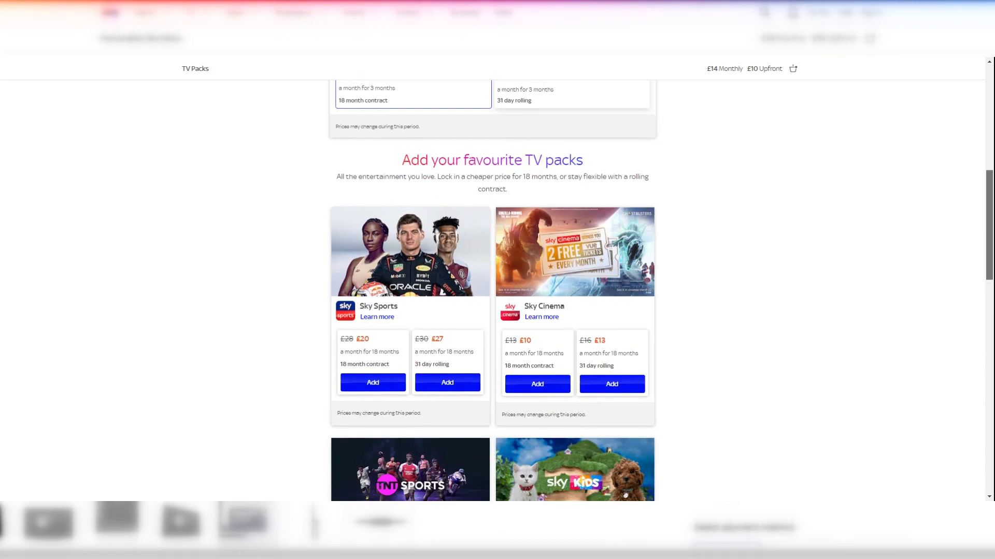
{"action": "scroll", "scroll_direction": "down", "scroll_amount": 3}
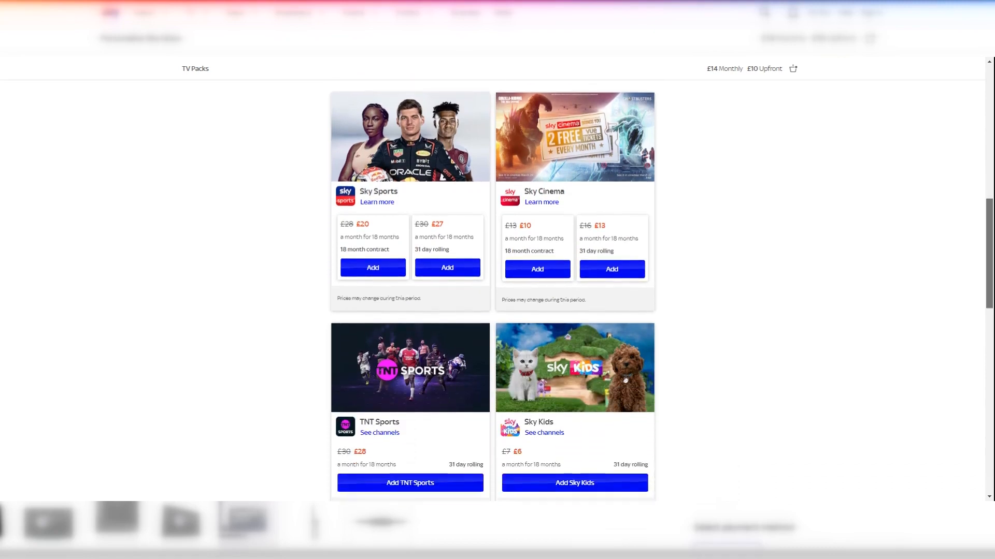
{"action": "scroll", "scroll_direction": "down", "scroll_amount": 3}
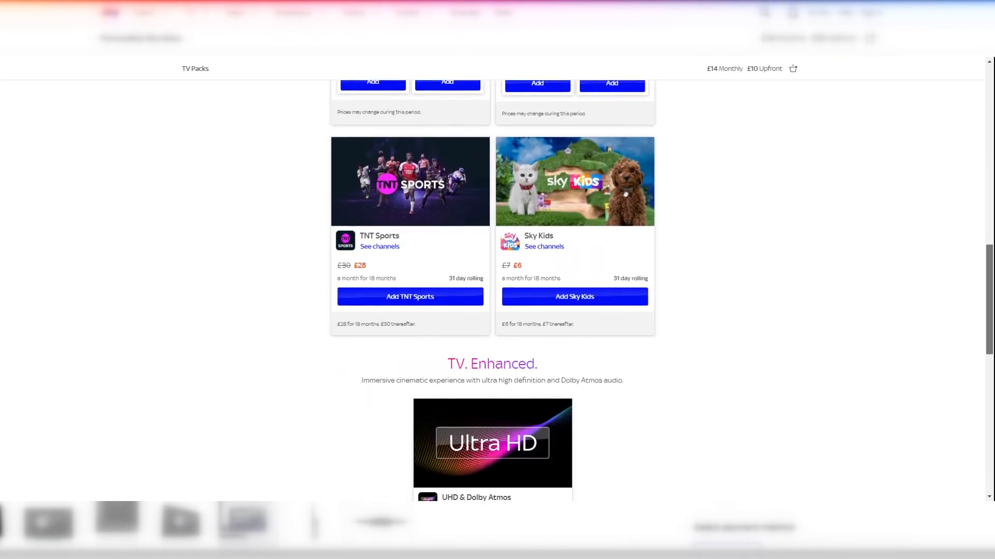
{"action": "scroll", "scroll_direction": "down", "scroll_amount": 3}
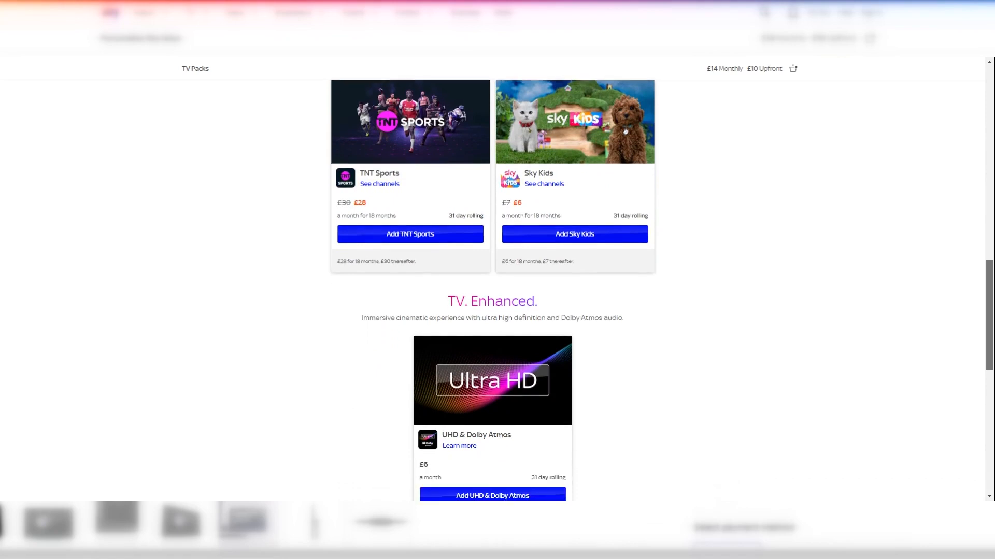
{"action": "scroll", "scroll_direction": "down", "scroll_amount": 3}
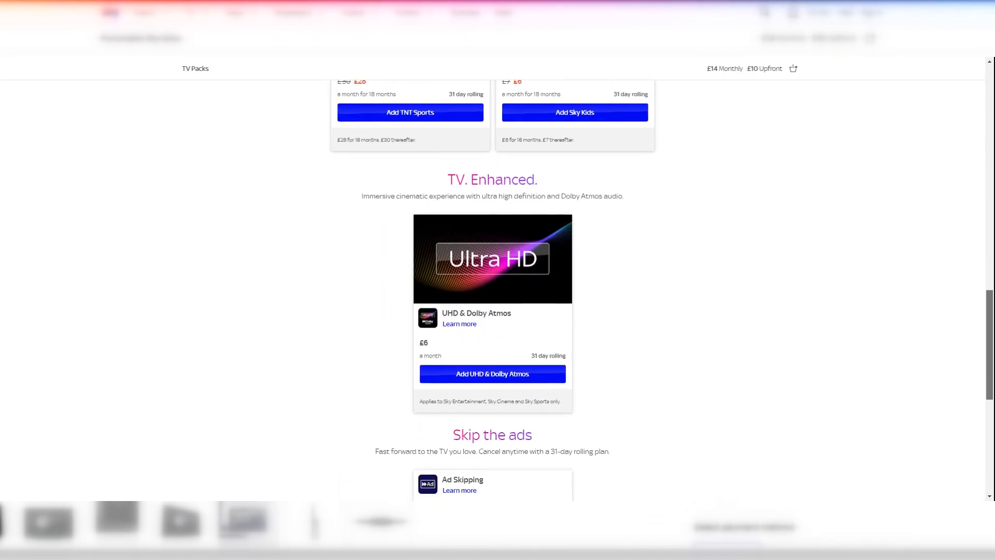
{"action": "scroll", "scroll_direction": "down", "scroll_amount": 3}
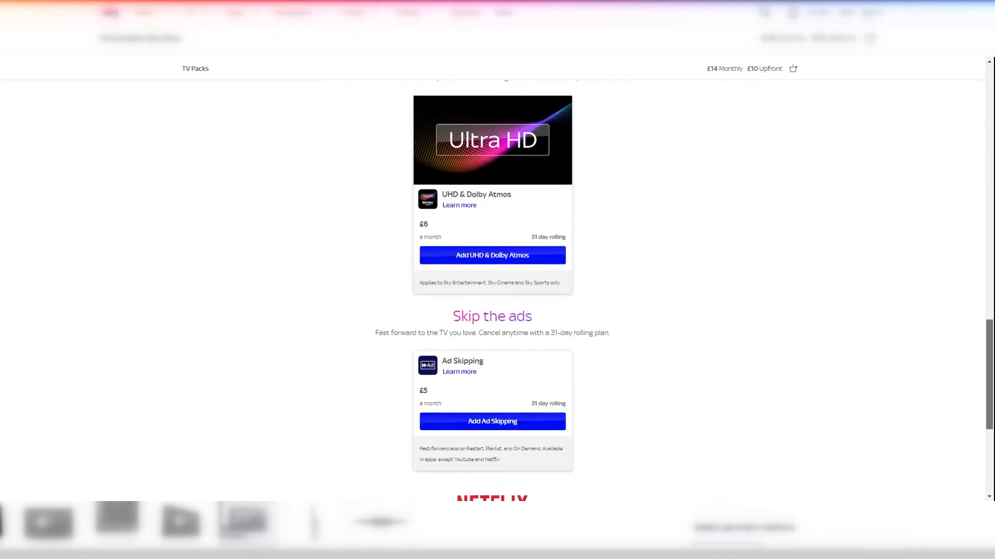
{"action": "scroll", "scroll_direction": "down", "scroll_amount": 3}
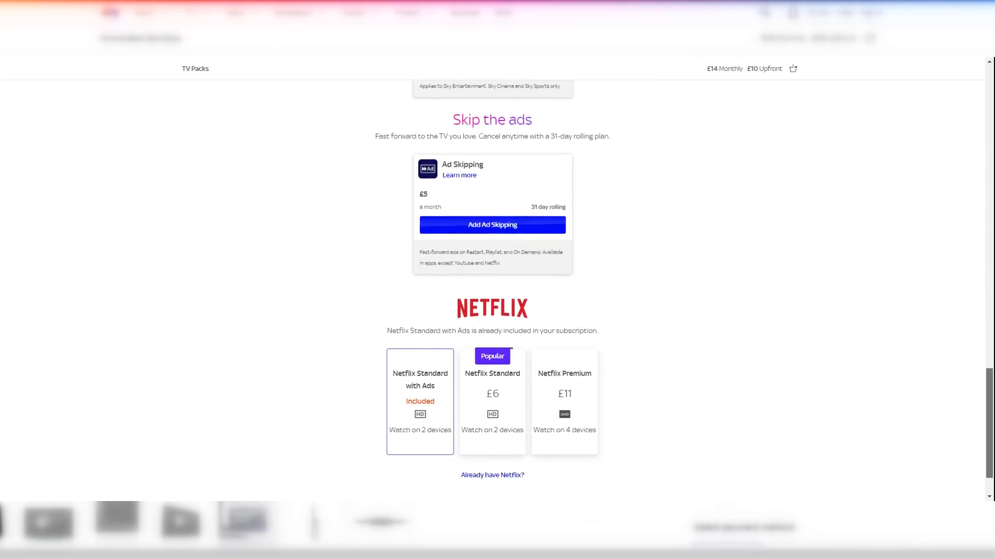
{"action": "scroll", "scroll_direction": "down", "scroll_amount": 3}
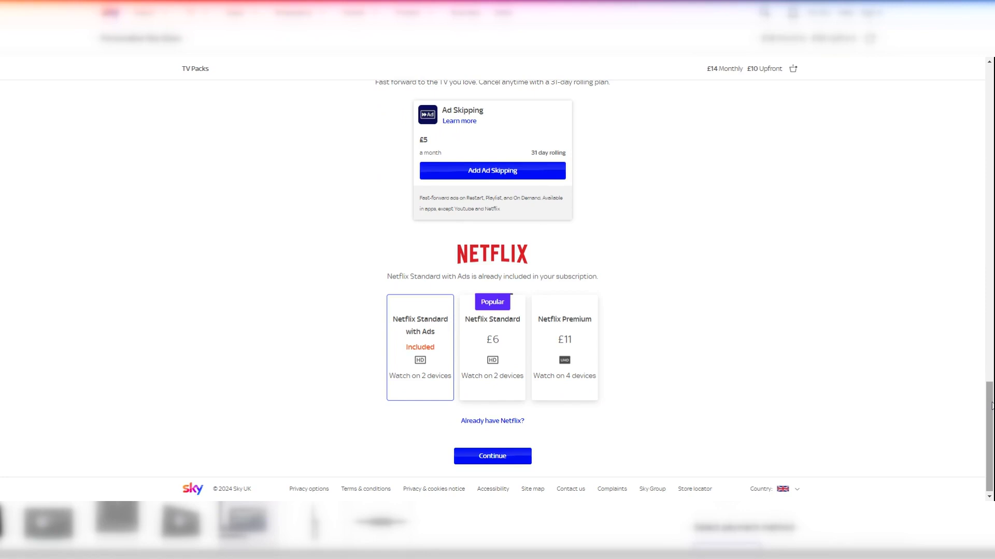
{"action": "mouse_move", "coordinate": [777, 428]}
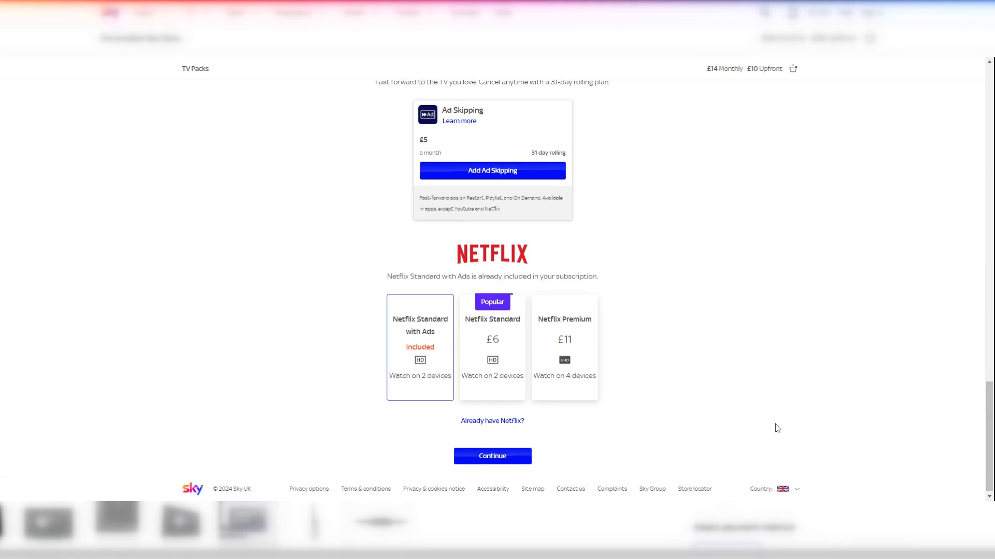
{"action": "mouse_move", "coordinate": [472, 427]}
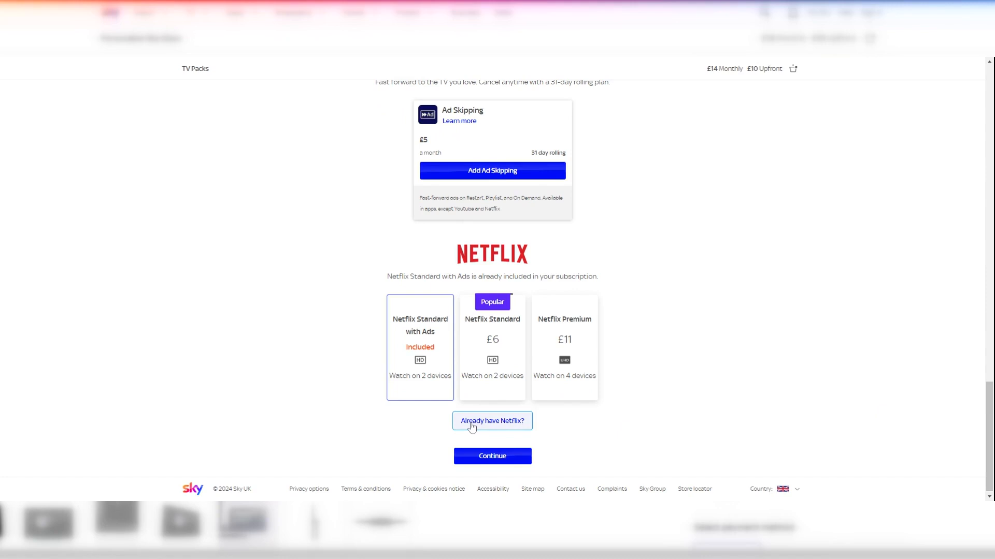
{"action": "left_click", "coordinate": [492, 420]}
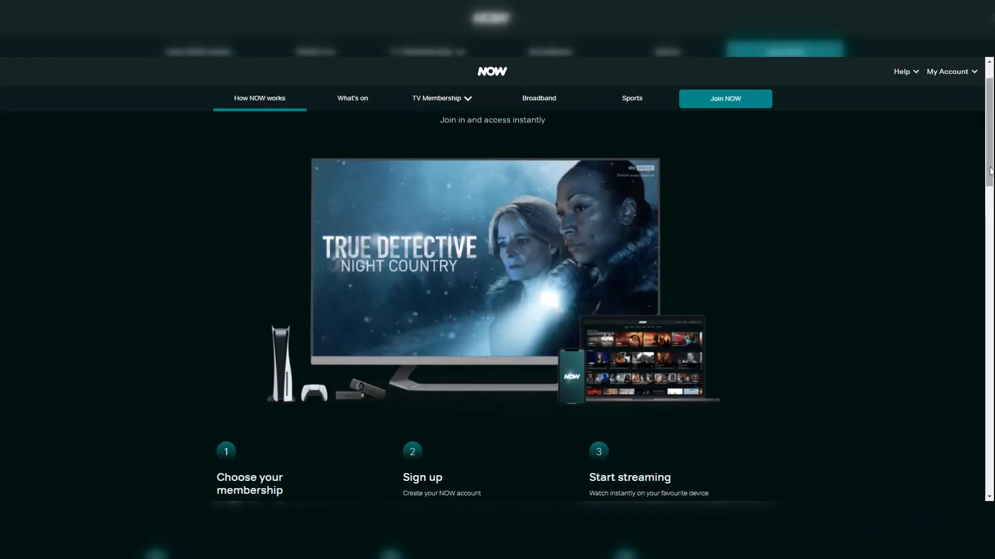
- Read the How NOW works page past the memberships to the supported streaming devices
{"action": "scroll", "scroll_direction": "down", "scroll_amount": 3}
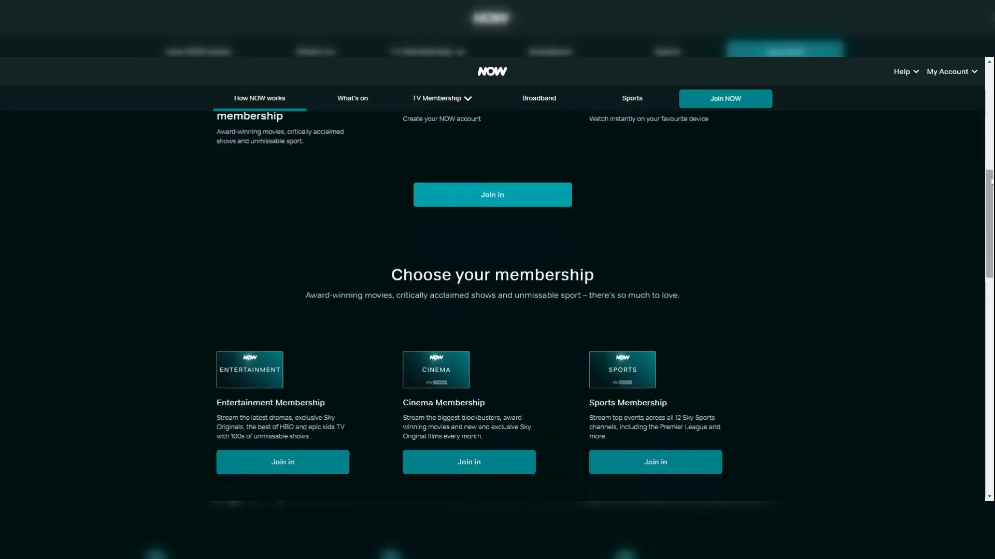
{"action": "scroll", "scroll_direction": "down", "scroll_amount": 3}
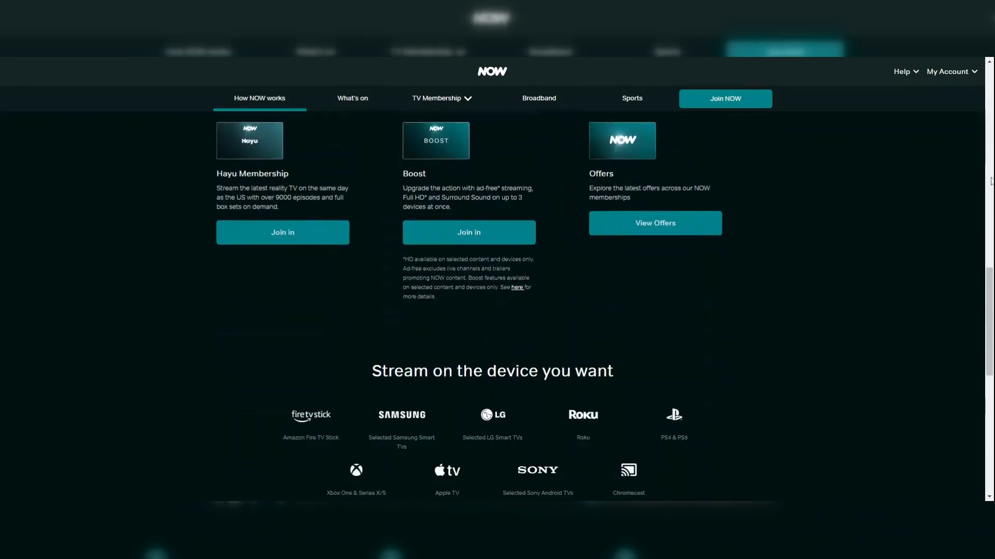
{"action": "scroll", "scroll_direction": "down", "scroll_amount": 3}
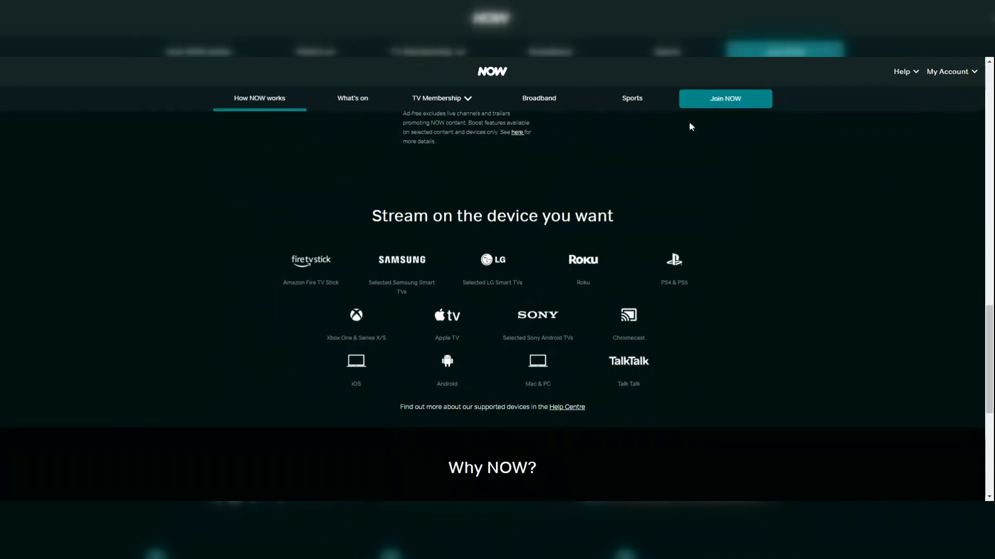
- View the TV Membership overview through Cinema, Entertainment, Sports and the £4.99 Hayu membership
{"action": "left_click", "coordinate": [436, 98]}
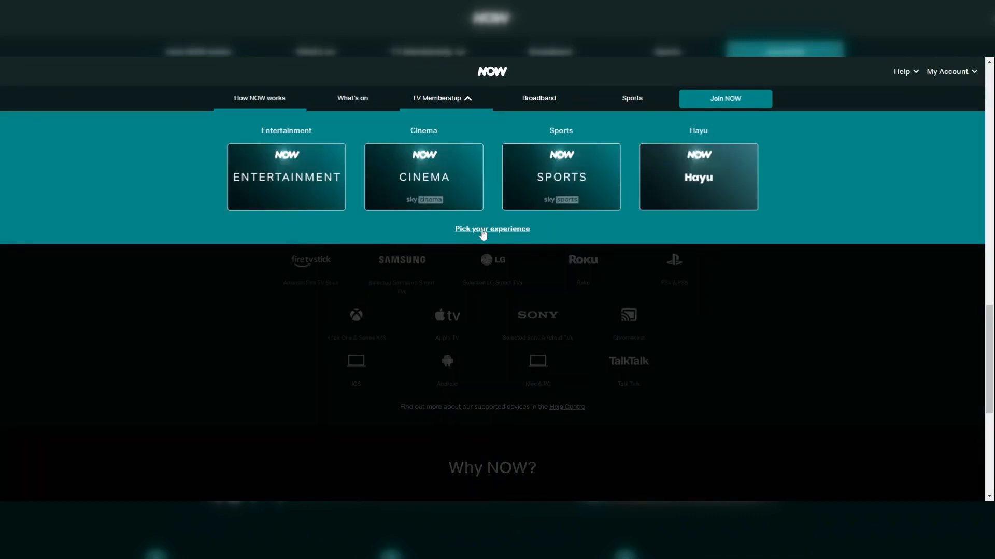
{"action": "left_click", "coordinate": [491, 229]}
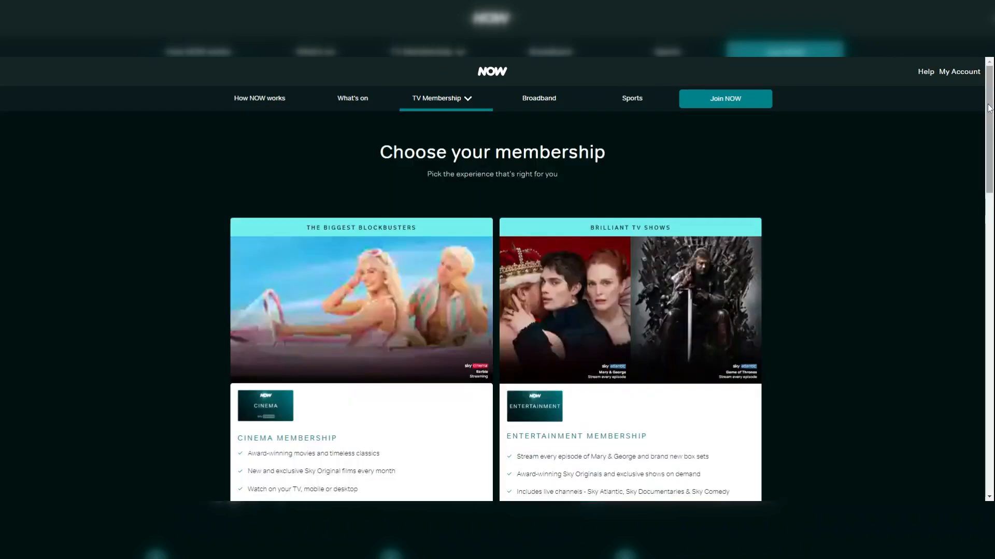
{"action": "scroll", "scroll_direction": "down", "scroll_amount": 3}
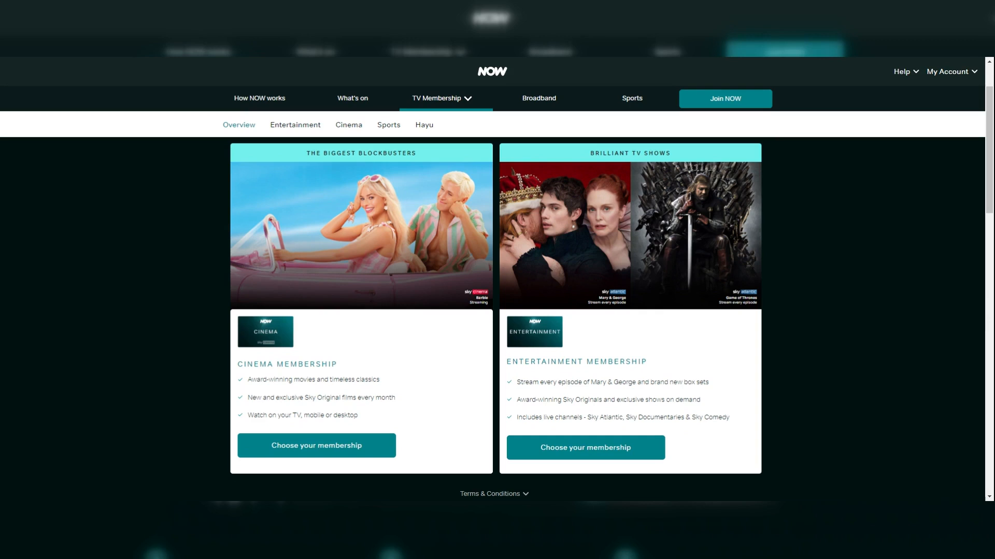
{"action": "scroll", "scroll_direction": "down", "scroll_amount": 3}
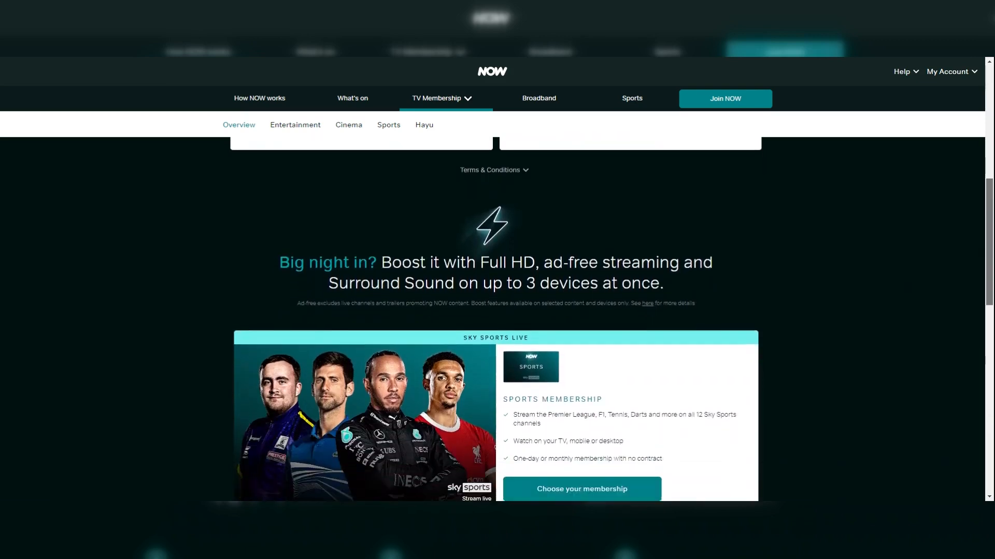
{"action": "scroll", "scroll_direction": "down", "scroll_amount": 3}
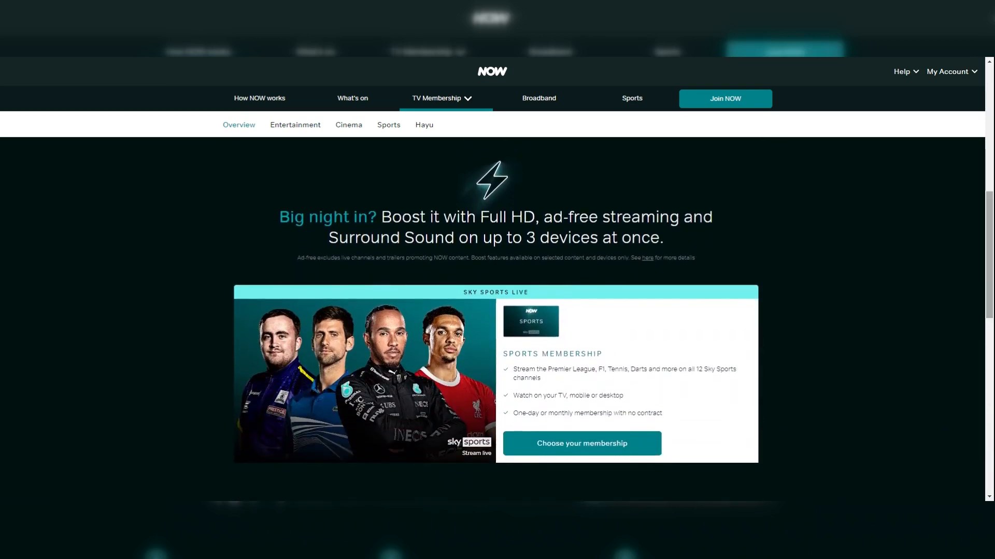
{"action": "mouse_move", "coordinate": [990, 213]}
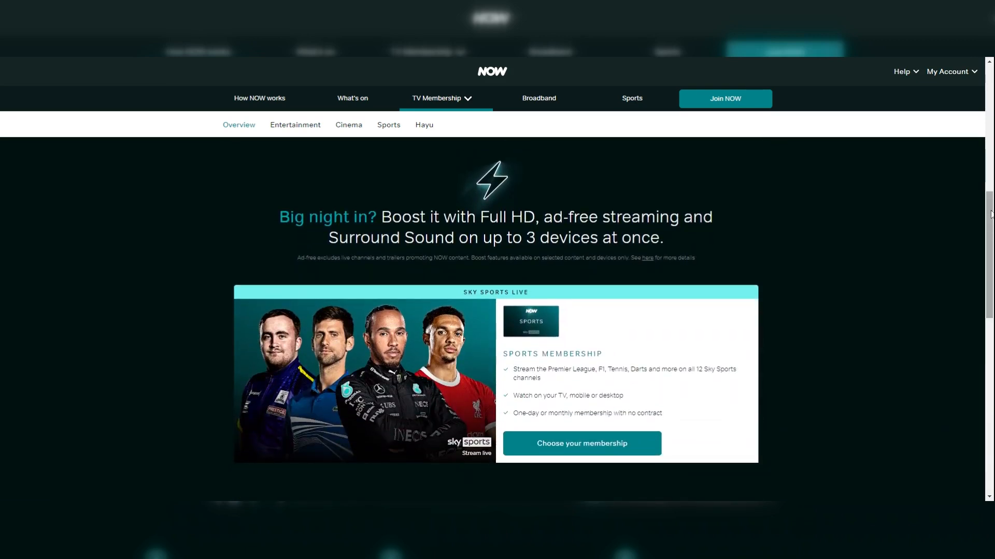
{"action": "scroll", "scroll_direction": "down", "scroll_amount": 3}
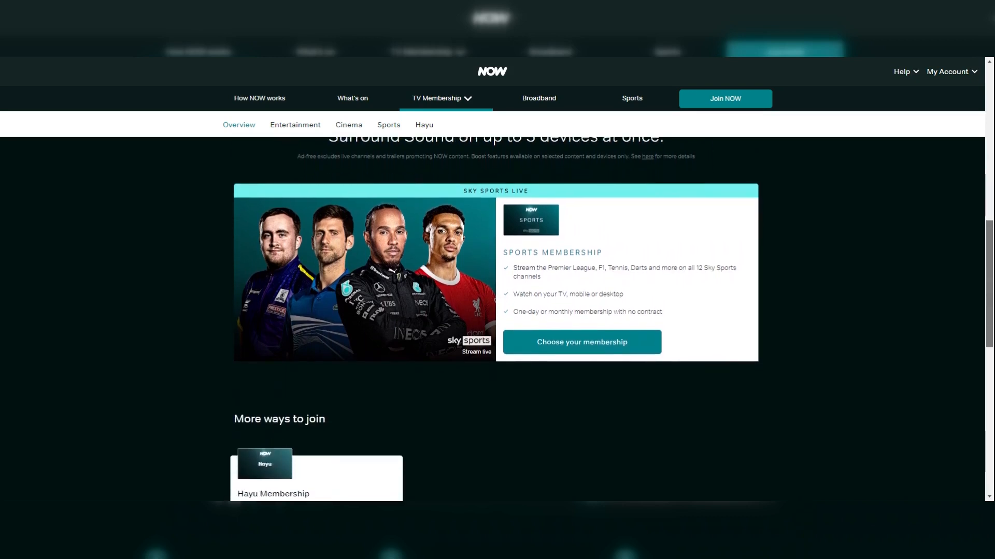
{"action": "scroll", "scroll_direction": "down", "scroll_amount": 3}
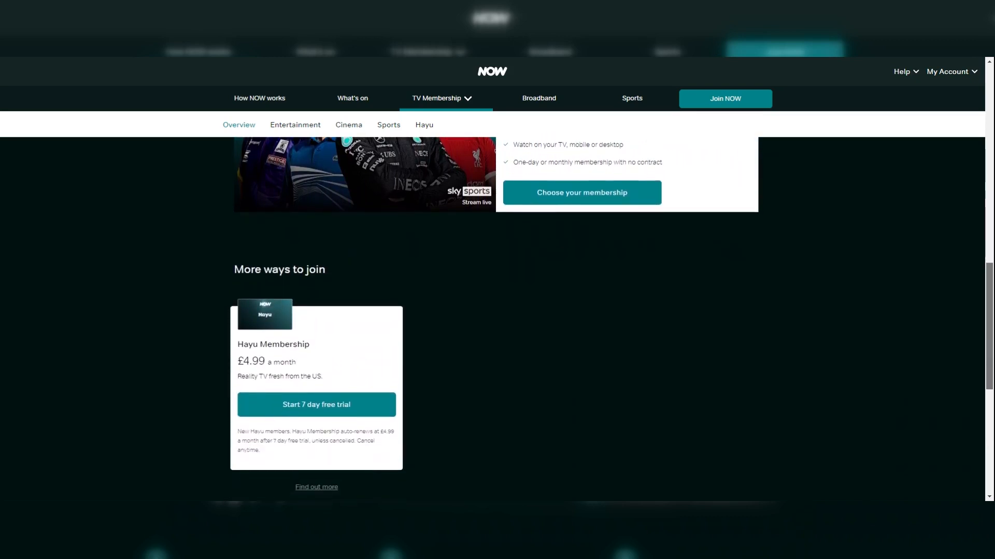
{"action": "scroll", "scroll_direction": "down", "scroll_amount": 3}
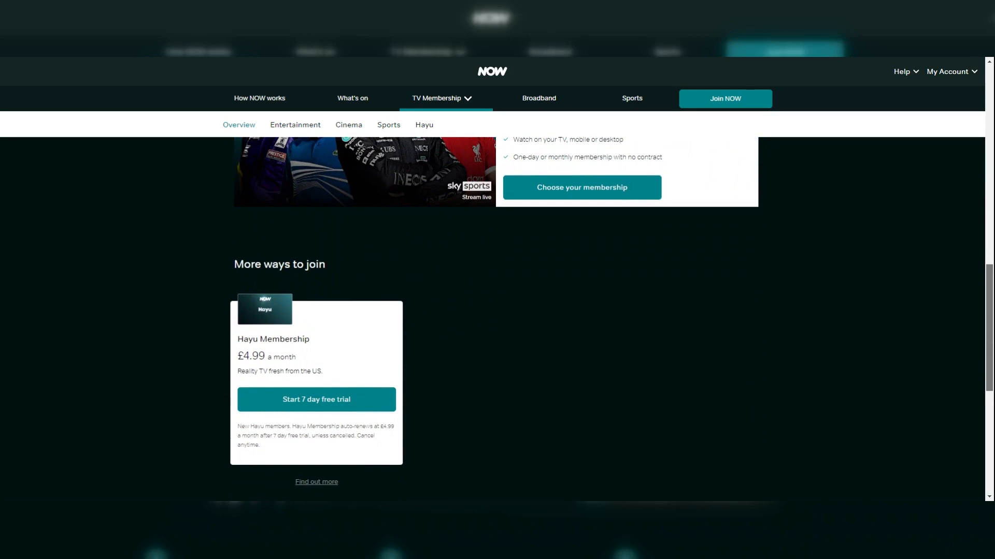
{"action": "mouse_move", "coordinate": [597, 61]}
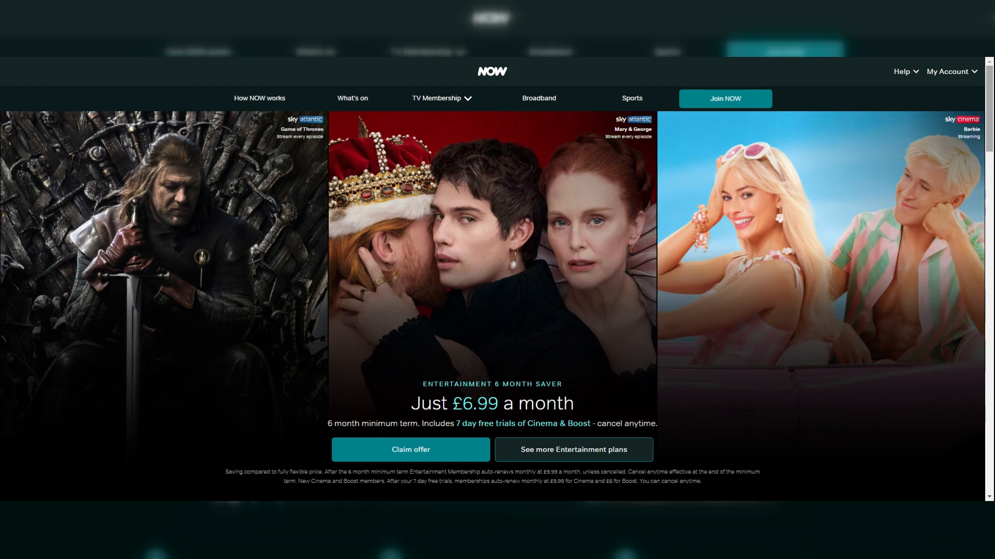
{"action": "mouse_move", "coordinate": [914, 58]}
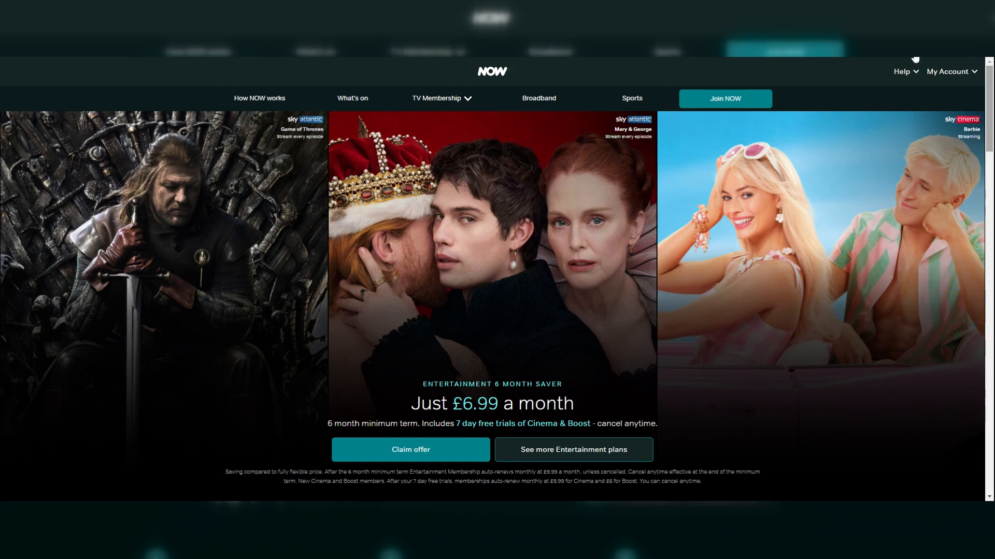